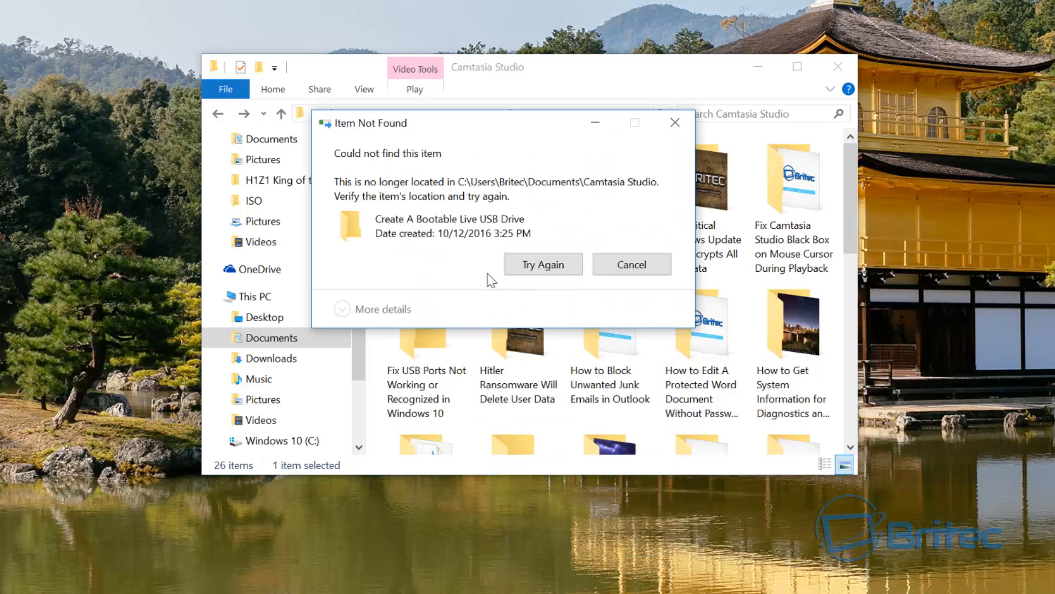
{"action": "mouse_move", "coordinate": [370, 165]}
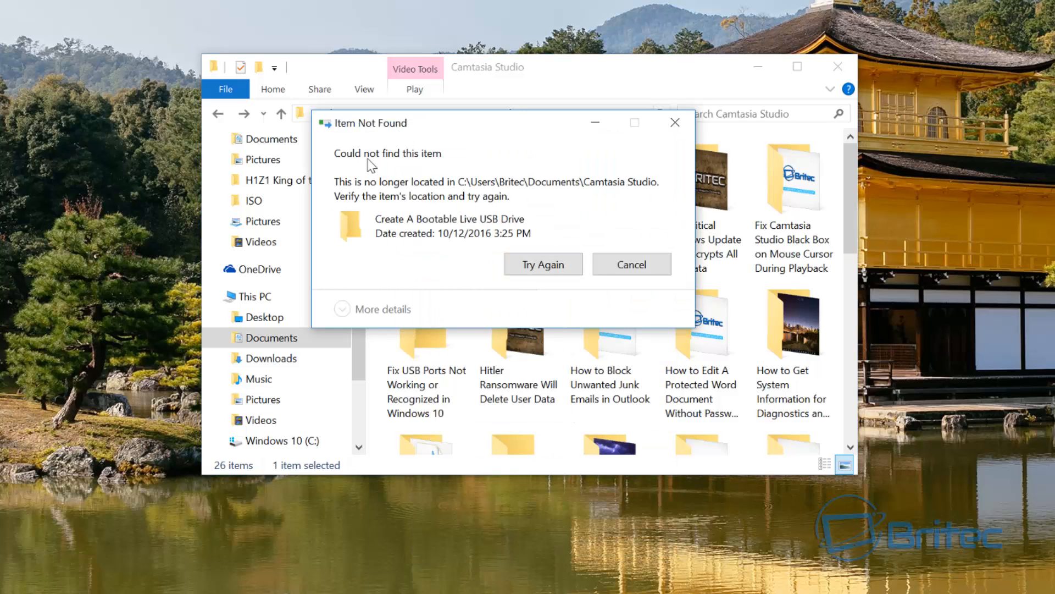
{"action": "mouse_move", "coordinate": [630, 264]}
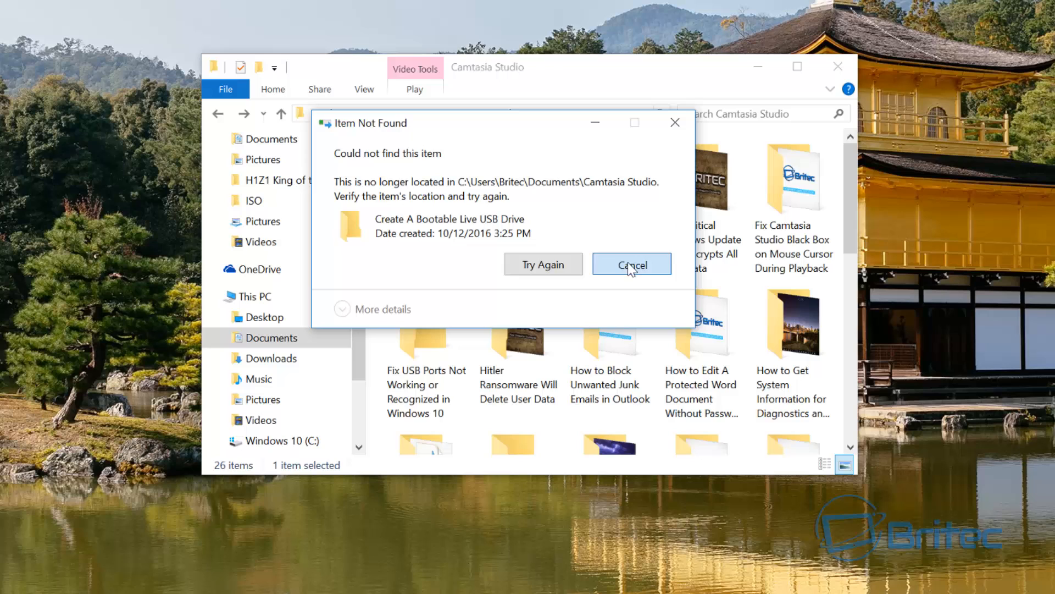
Dismiss the not-found error, find the bootable USB folder empty, and try the USB ports folder
{"action": "left_click", "coordinate": [630, 264]}
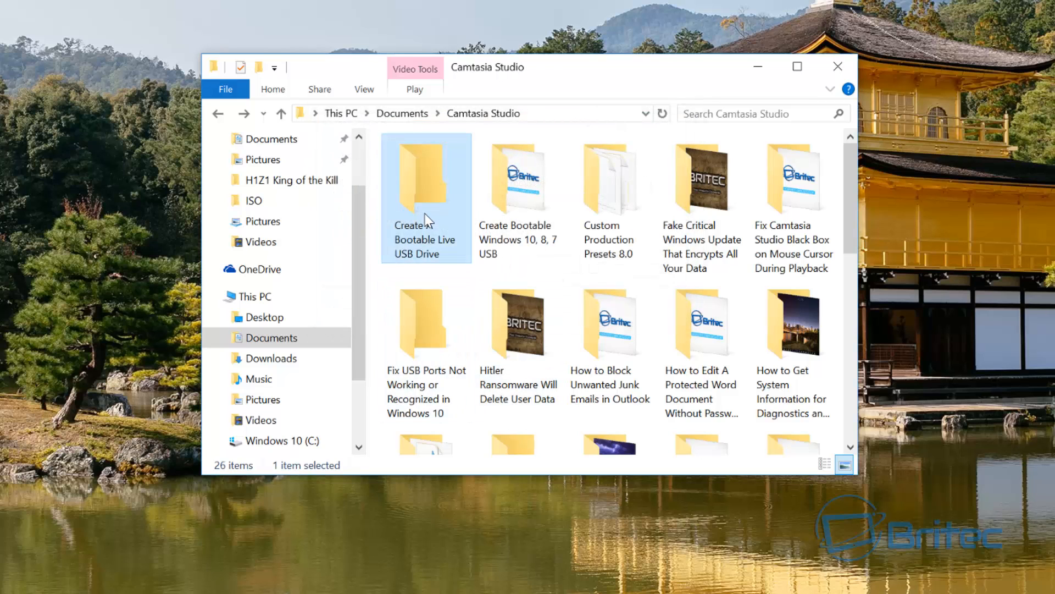
{"action": "double_click", "coordinate": [425, 178]}
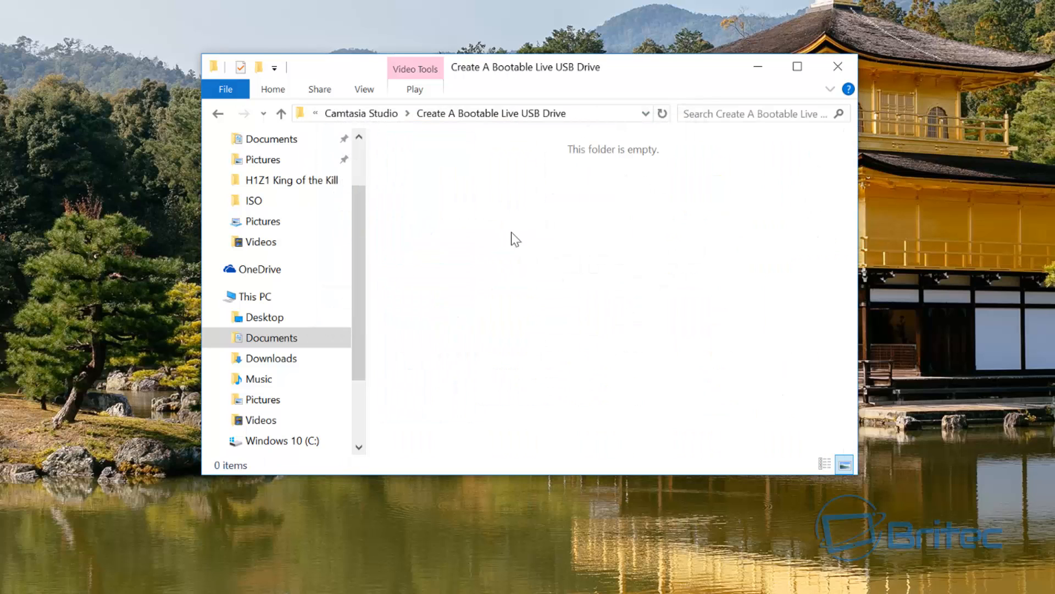
{"action": "left_click", "coordinate": [218, 112]}
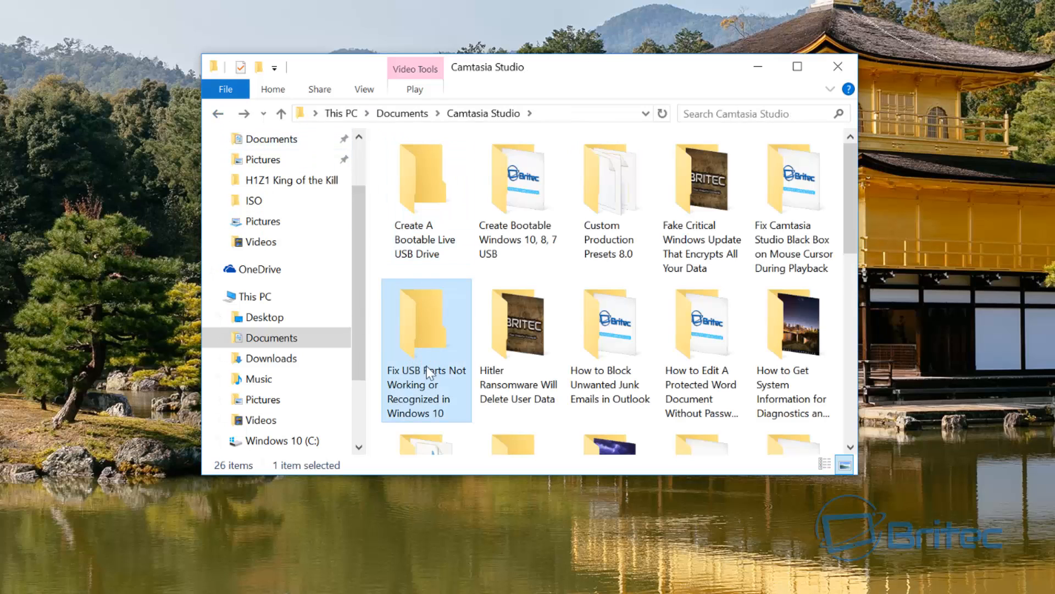
{"action": "double_click", "coordinate": [425, 322]}
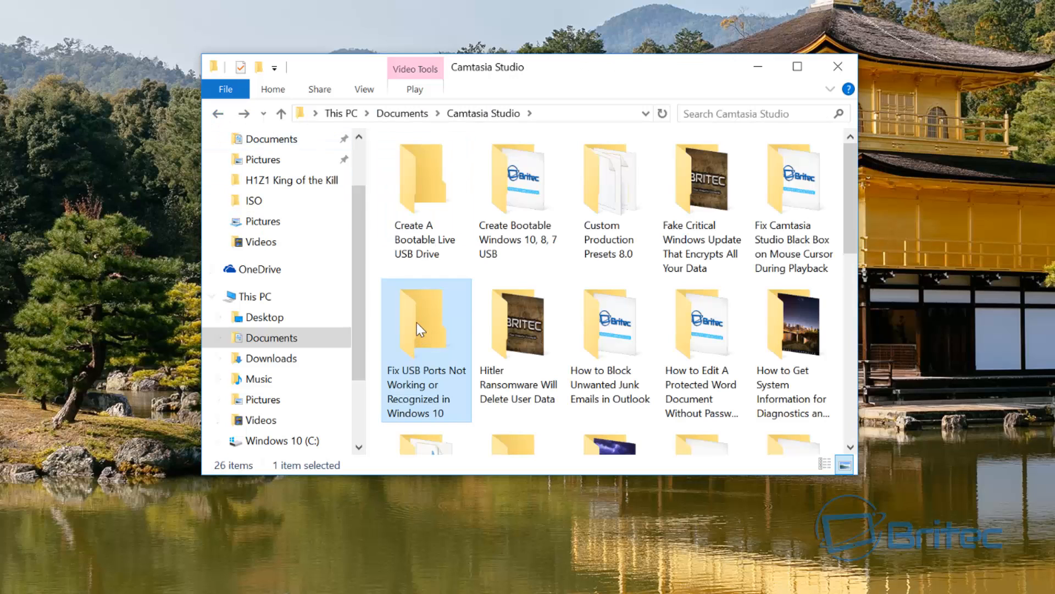
{"action": "double_click", "coordinate": [425, 323]}
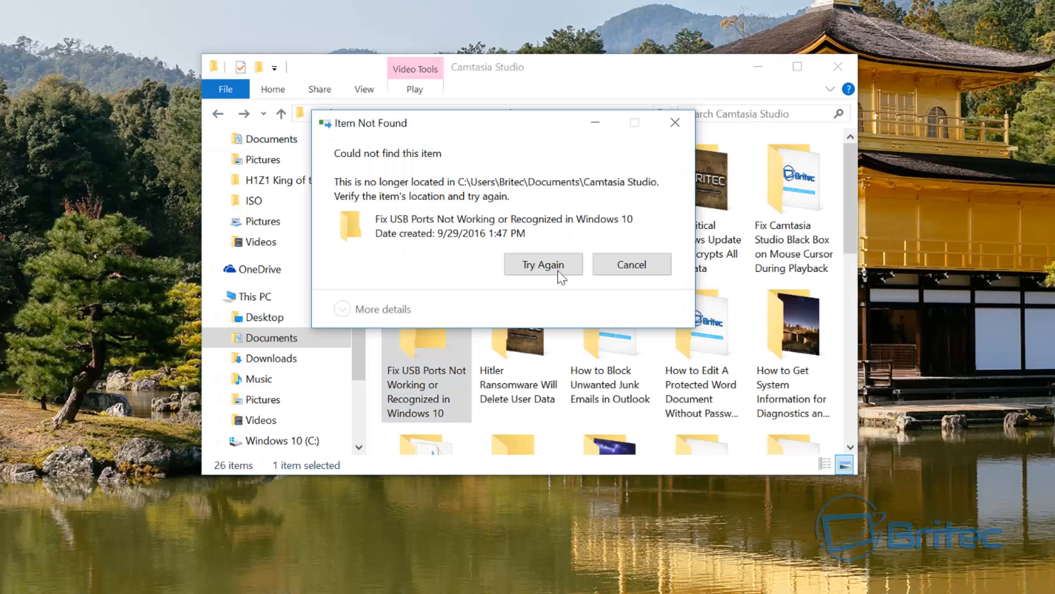
{"action": "mouse_move", "coordinate": [477, 264]}
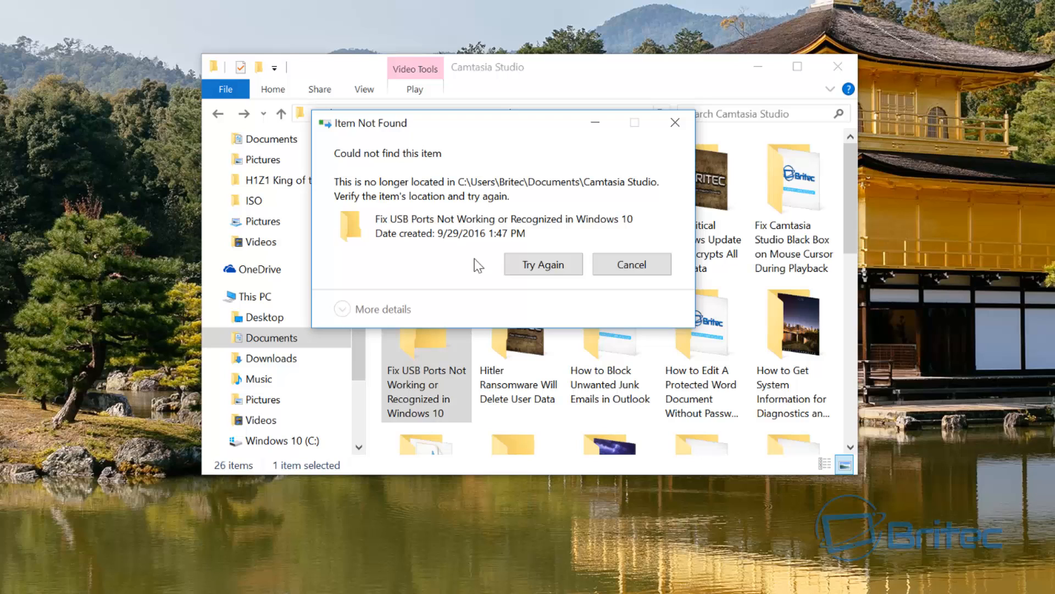
{"action": "mouse_move", "coordinate": [542, 264]}
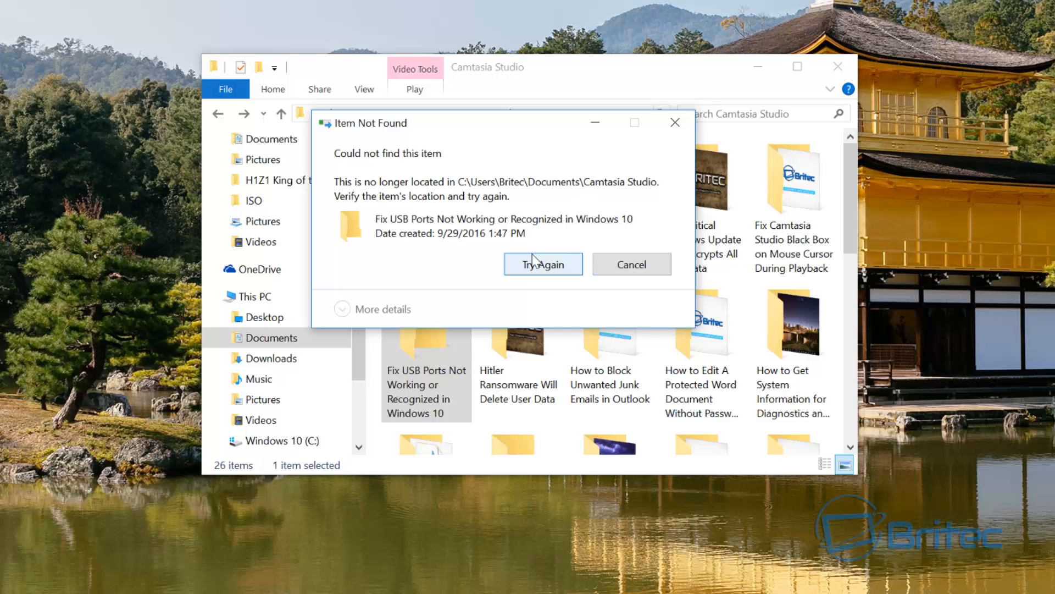
{"action": "mouse_move", "coordinate": [528, 269]}
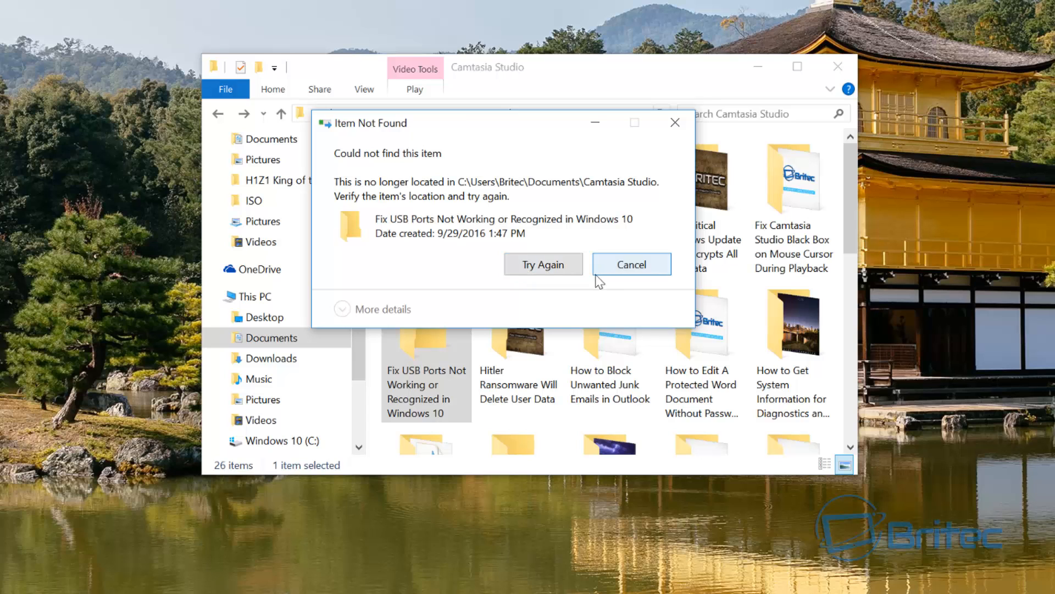
{"action": "mouse_move", "coordinate": [674, 123]}
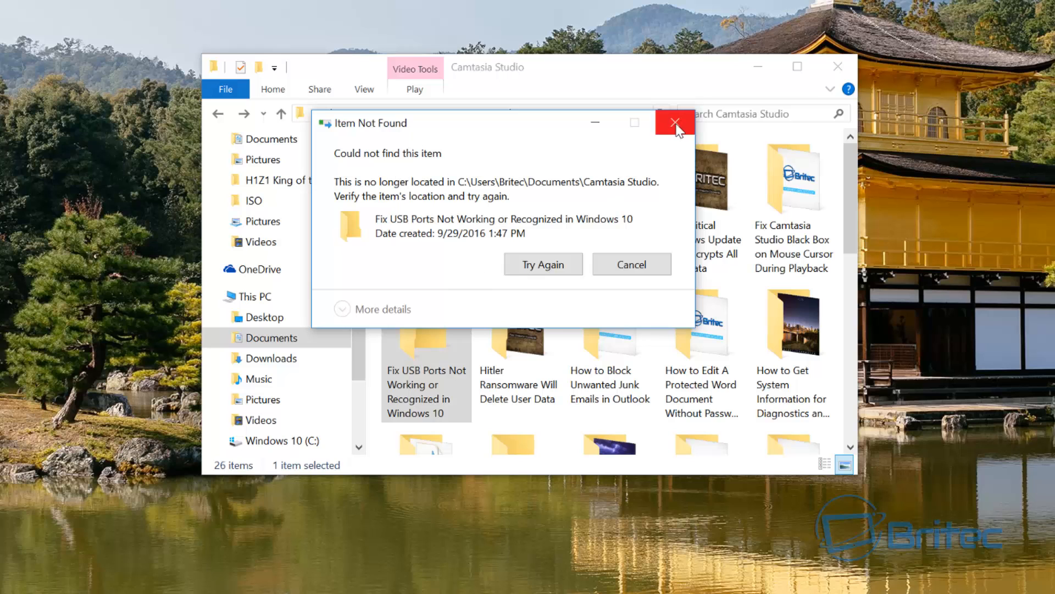
{"action": "left_click", "coordinate": [675, 123]}
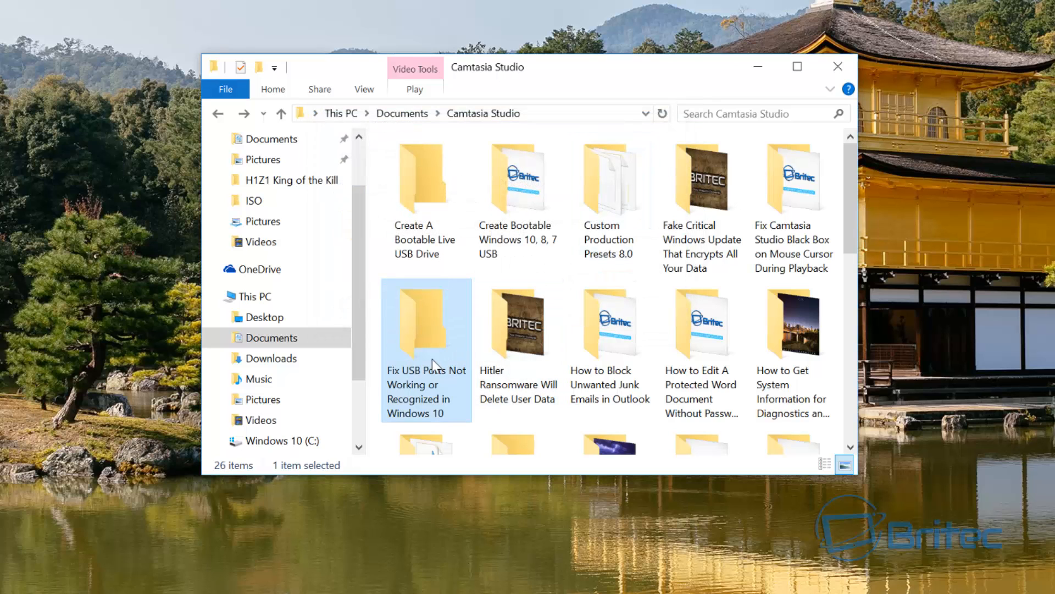
{"action": "left_click", "coordinate": [426, 178]}
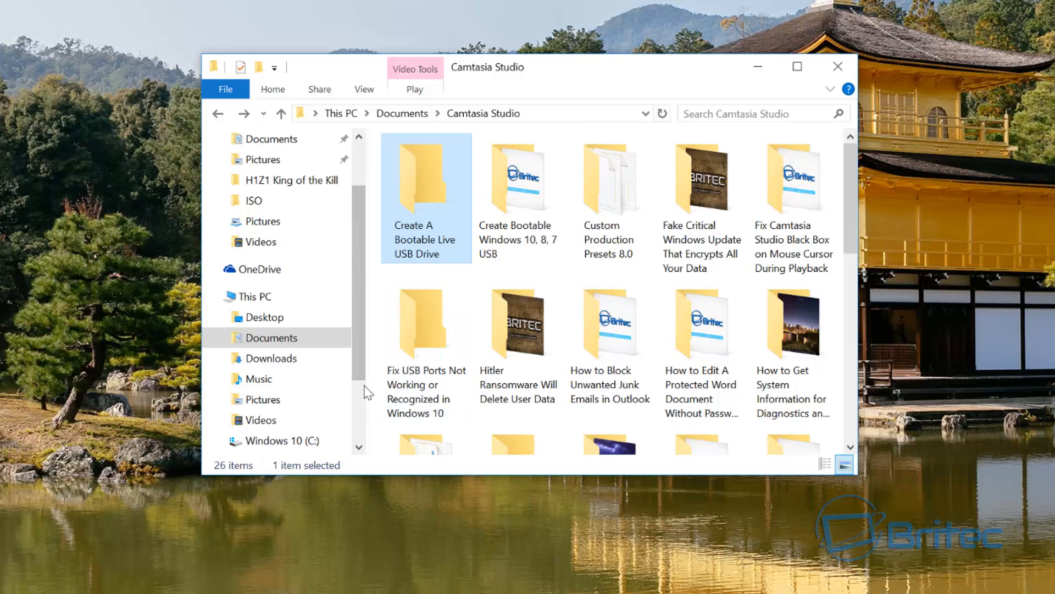
{"action": "mouse_move", "coordinate": [359, 405]}
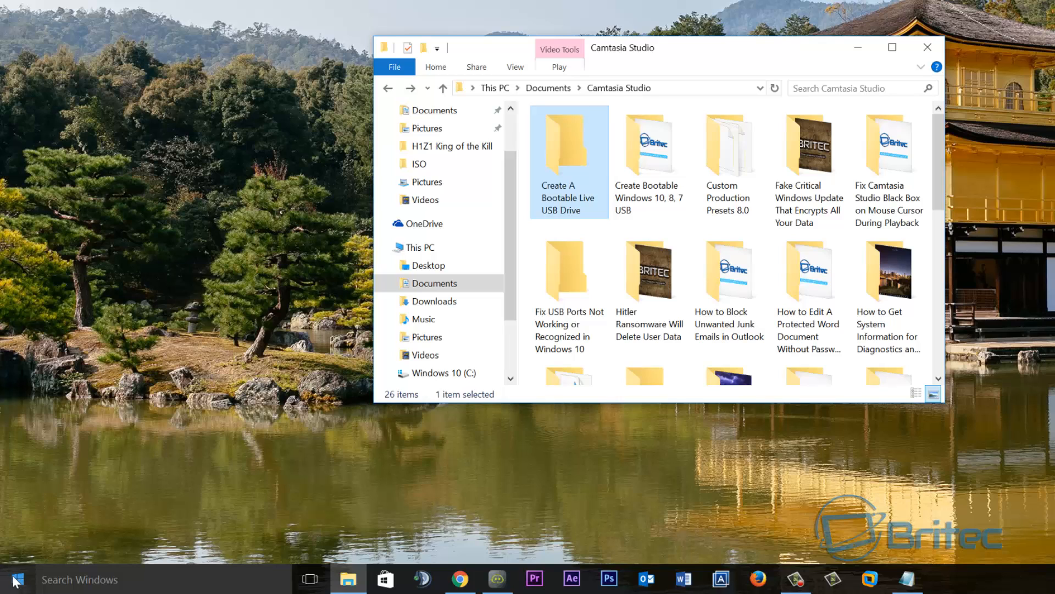
Bring up the Start button's power-user menu to reach Command Prompt (Admin)
{"action": "right_click", "coordinate": [15, 579]}
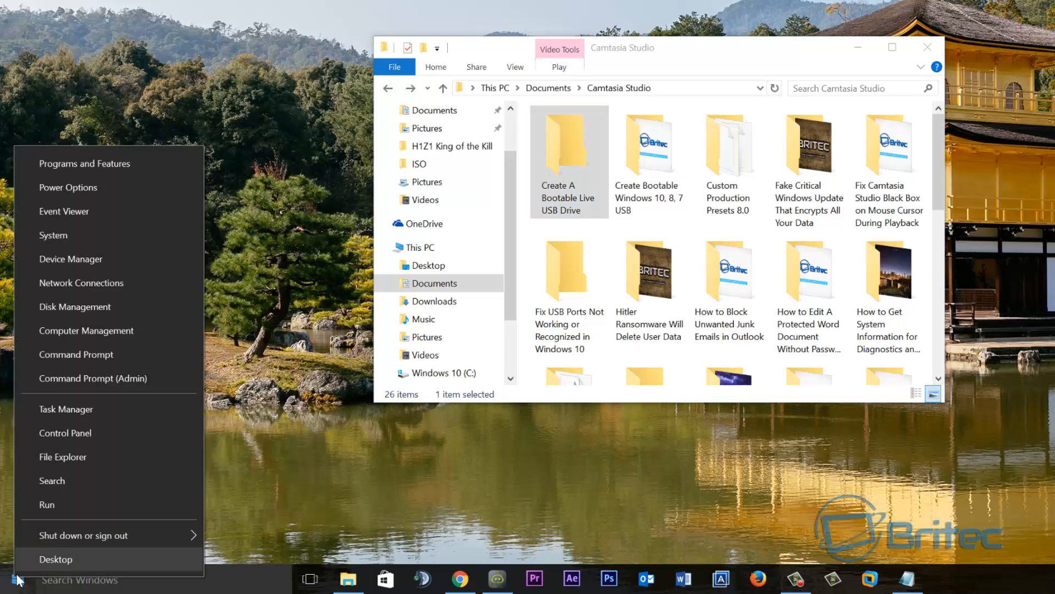
{"action": "mouse_move", "coordinate": [93, 378]}
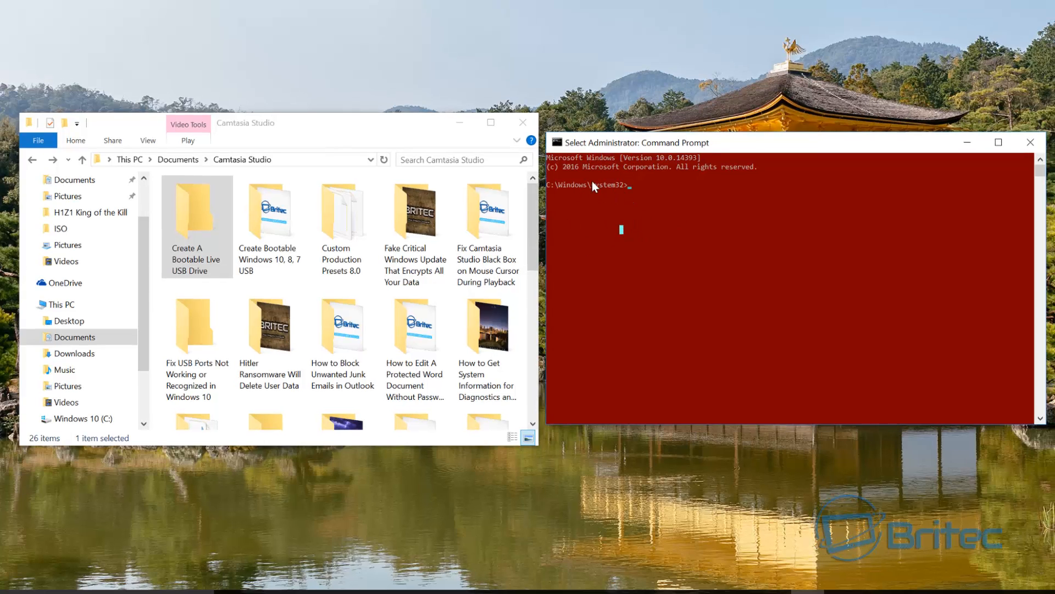
{"action": "mouse_move", "coordinate": [665, 203]}
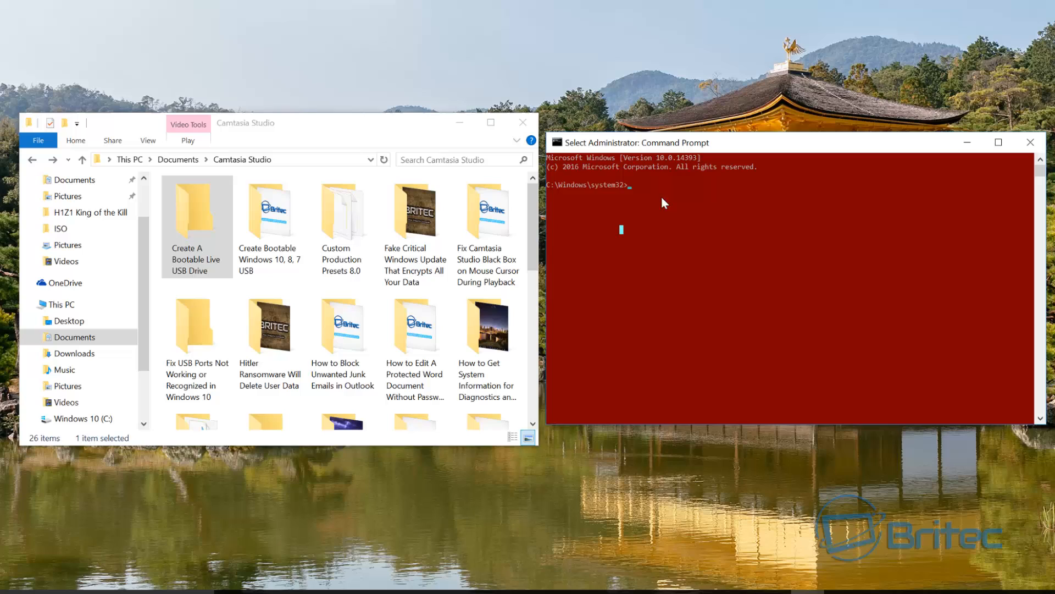
{"action": "mouse_move", "coordinate": [599, 242]}
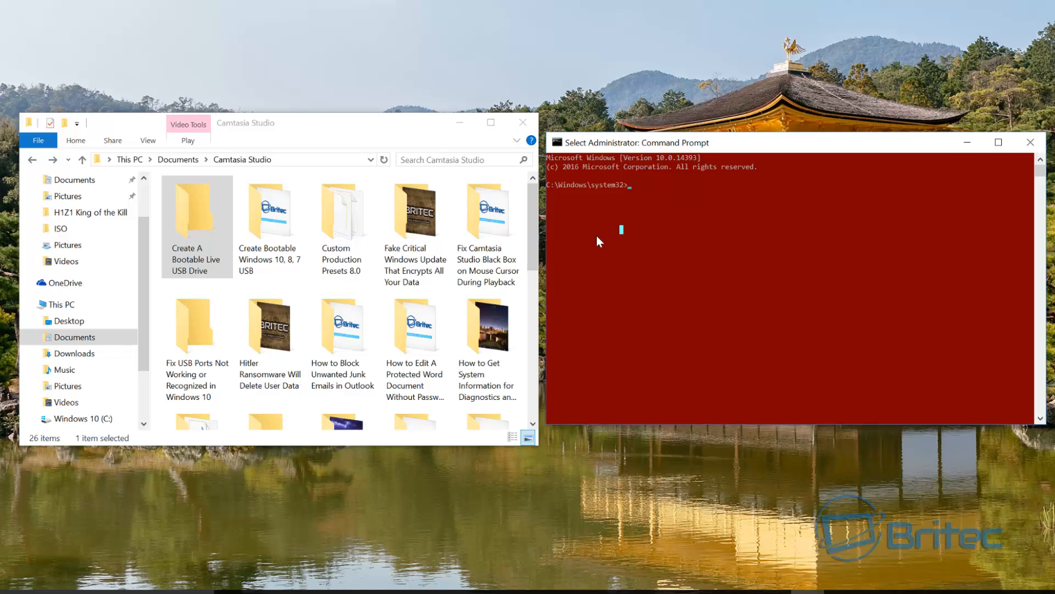
{"action": "mouse_move", "coordinate": [638, 212]}
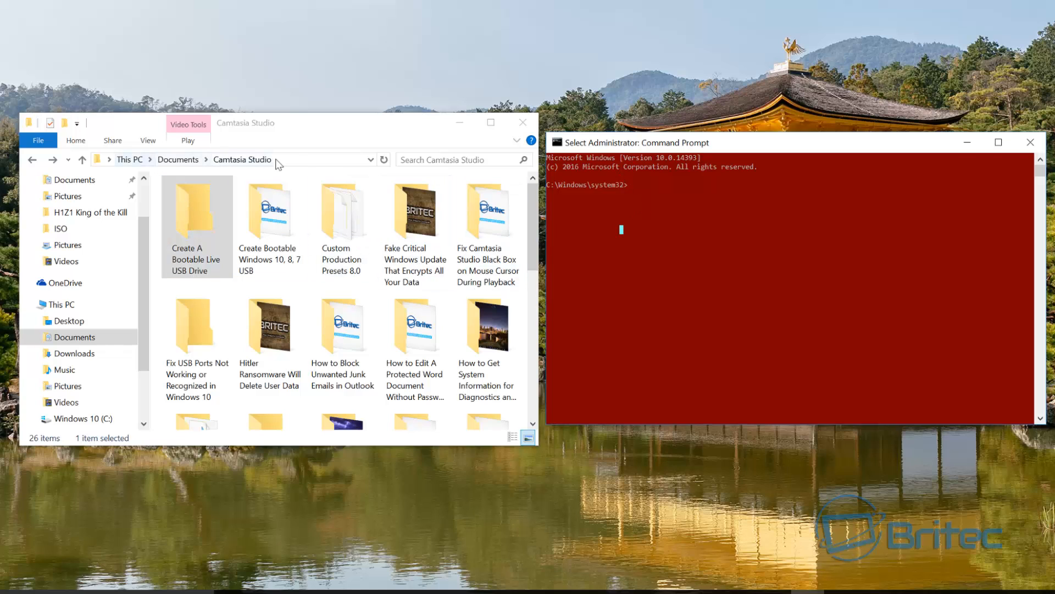
{"action": "mouse_move", "coordinate": [590, 284]}
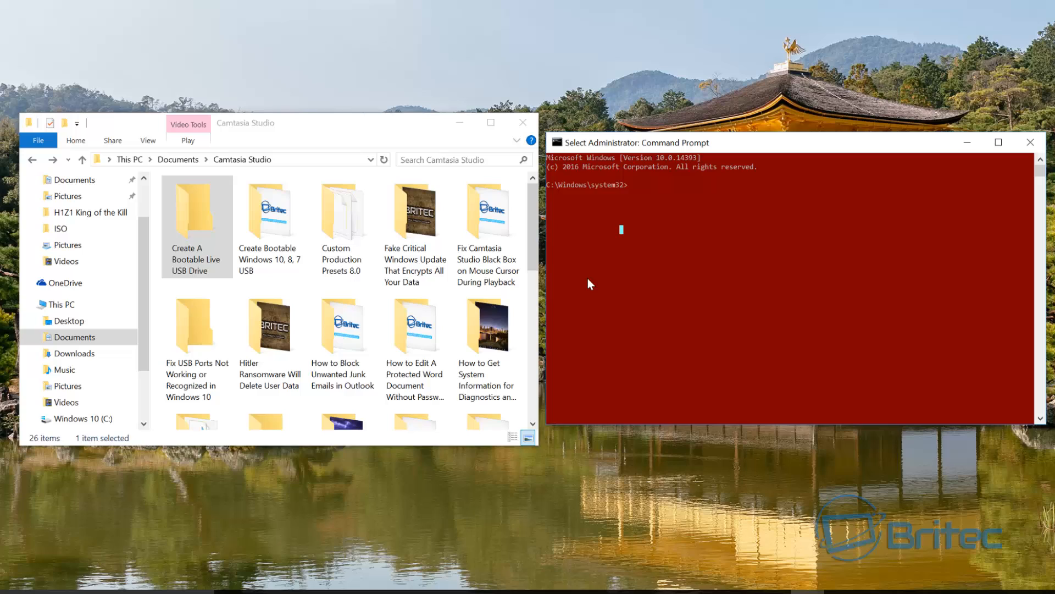
Enter cd /d at the admin prompt and select the Create A Bootable Live USB Drive folder
{"action": "type", "text": "cd /"}
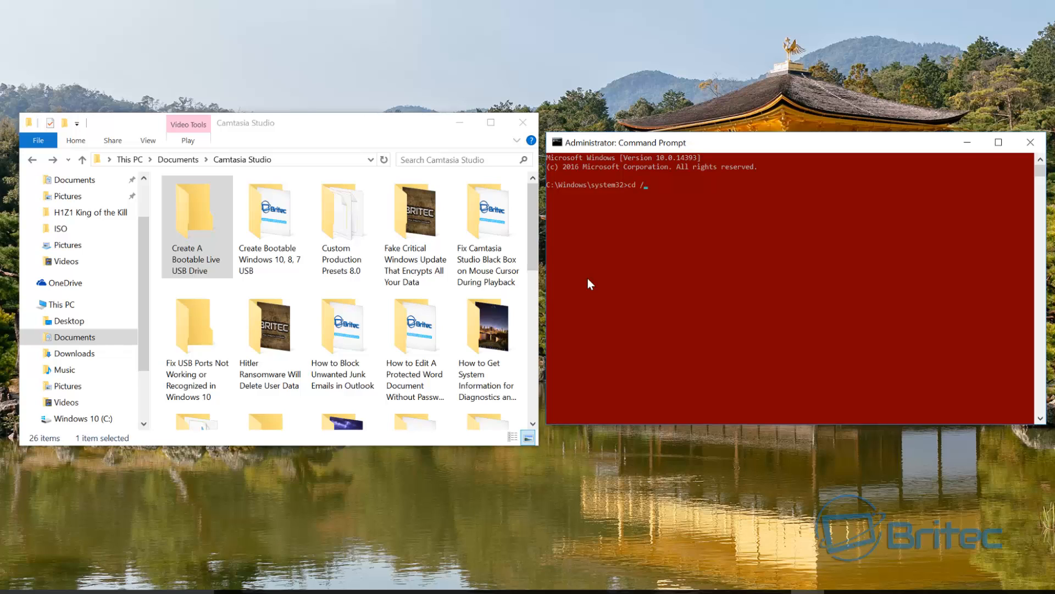
{"action": "type", "text": "d"}
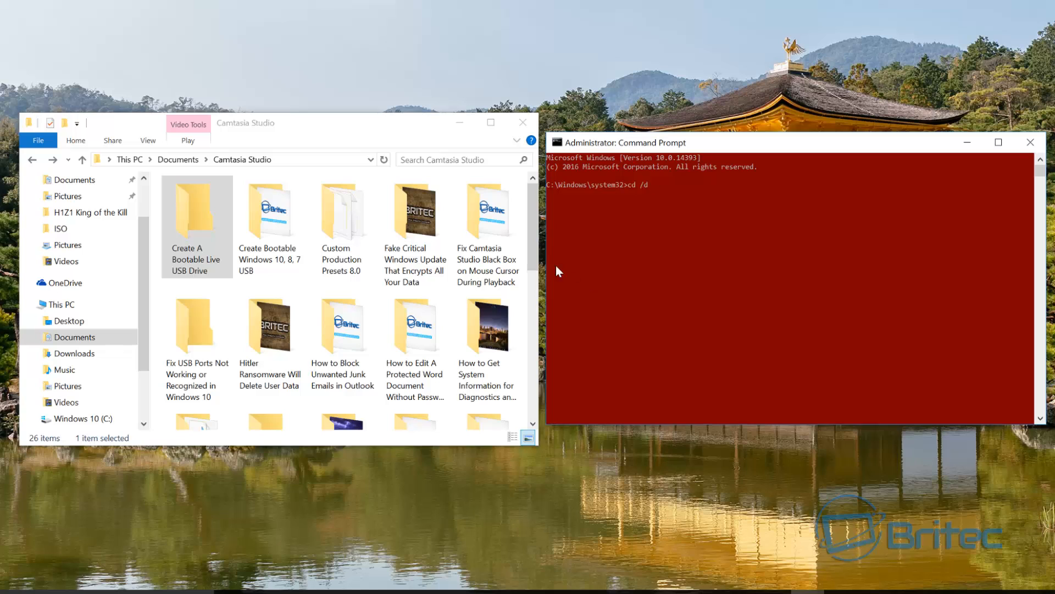
{"action": "left_click", "coordinate": [196, 212]}
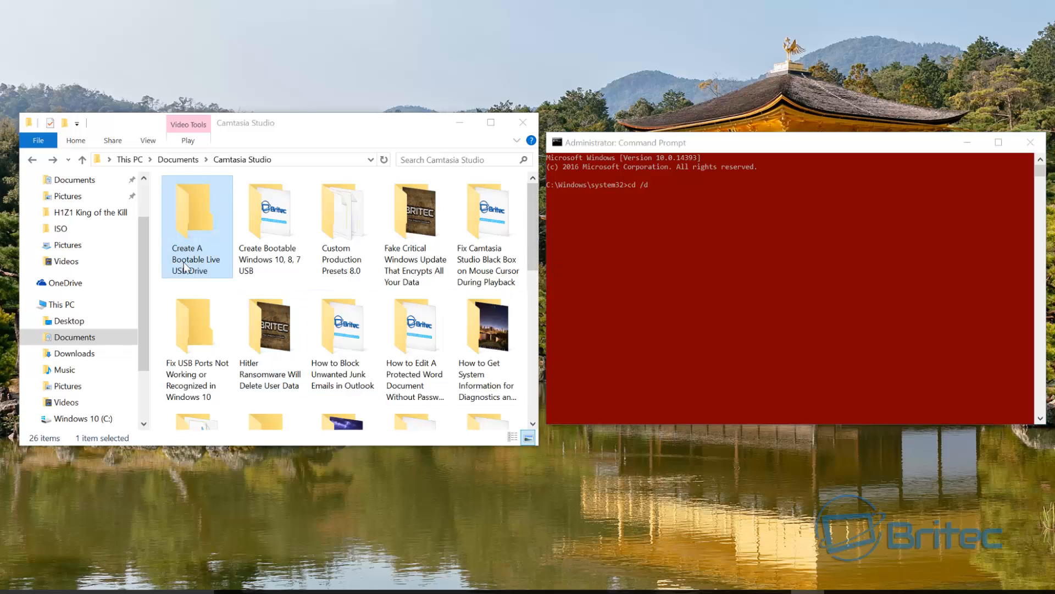
Show the Create A Bootable Live USB Drive folder's Properties to get its location path
{"action": "right_click", "coordinate": [197, 222]}
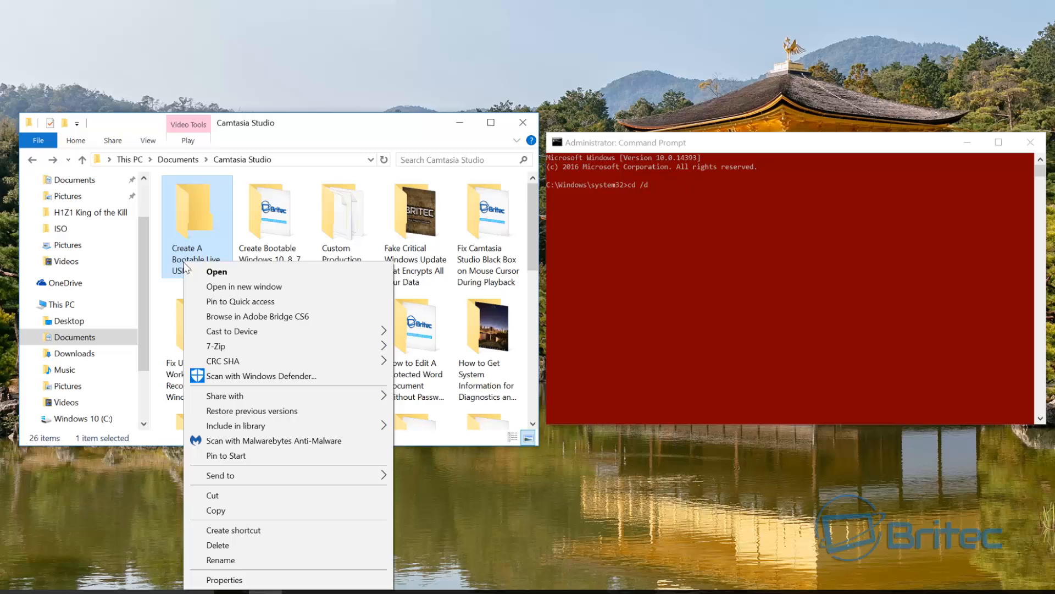
{"action": "left_click", "coordinate": [224, 579]}
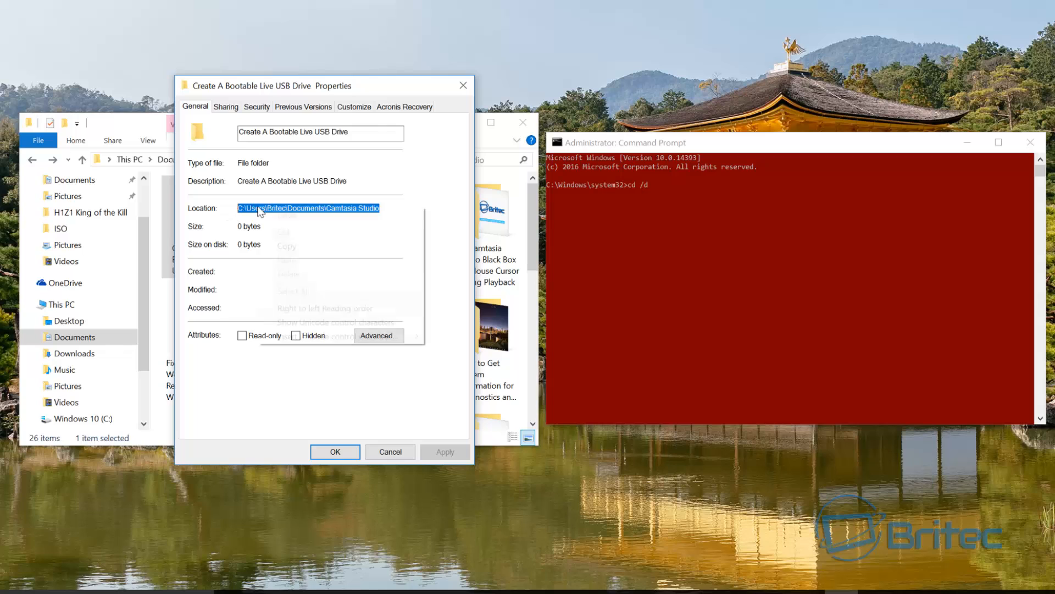
{"action": "mouse_move", "coordinate": [375, 459]}
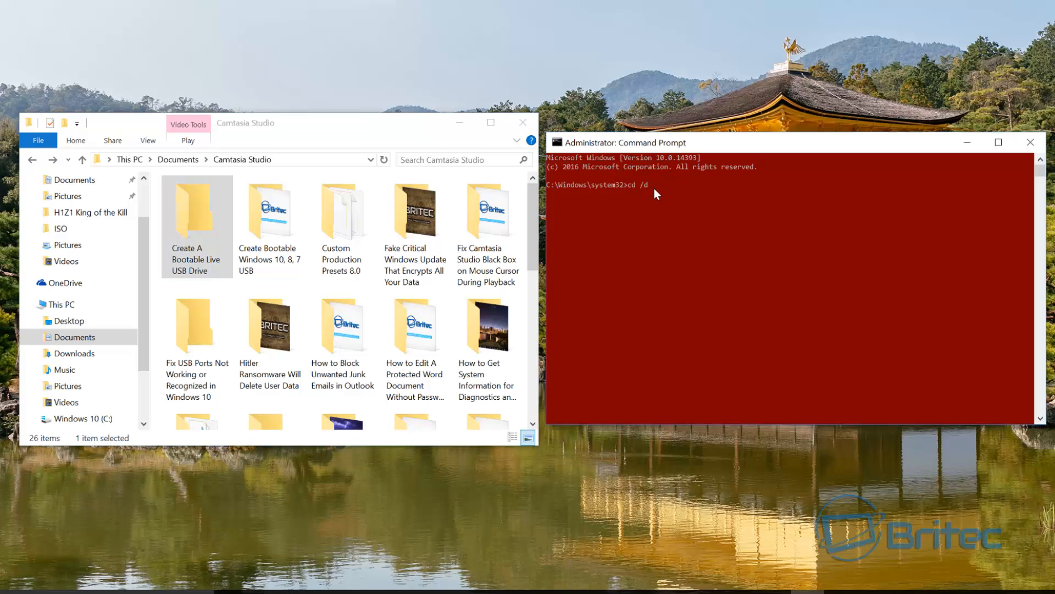
Add the path C:\Users\Britec\Documents\Camtasia Studio after cd /d at the prompt
{"action": "type", "text": "C:\\Users\\Britec\\Documents\\Camtasia Studio"}
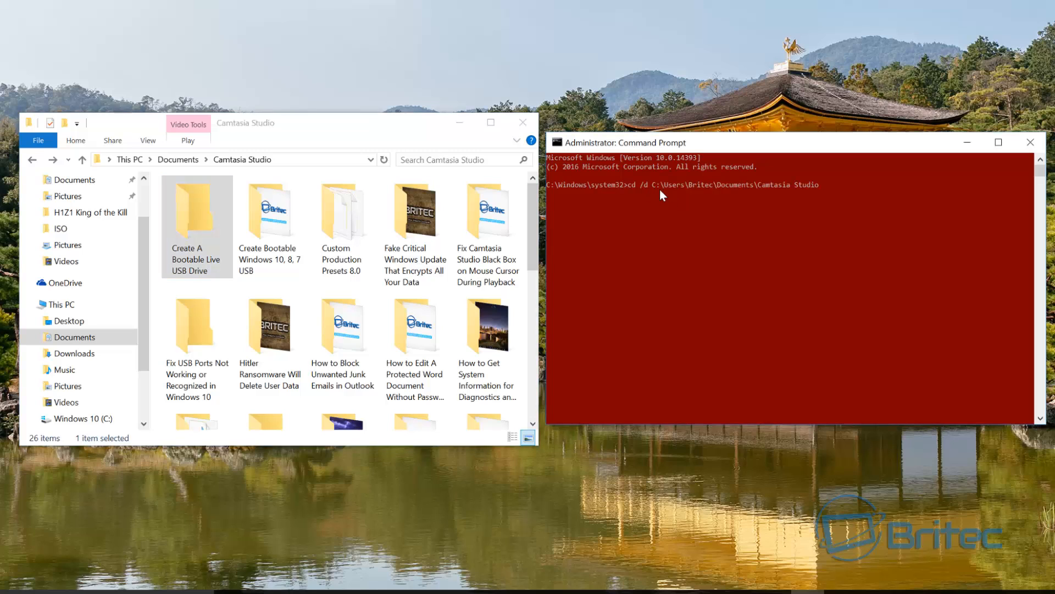
{"action": "mouse_move", "coordinate": [787, 191]}
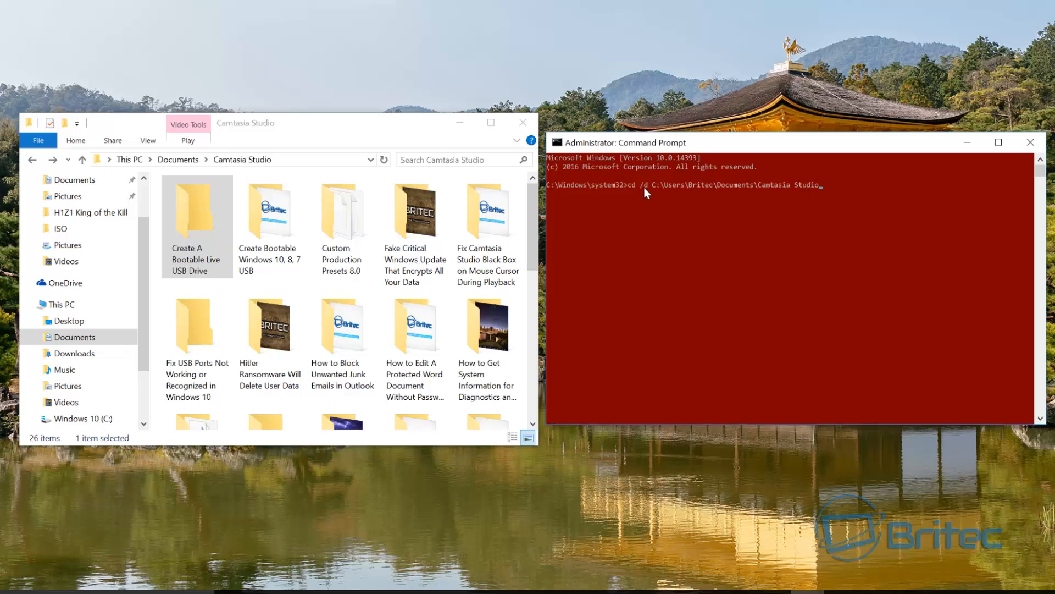
{"action": "mouse_move", "coordinate": [797, 193]}
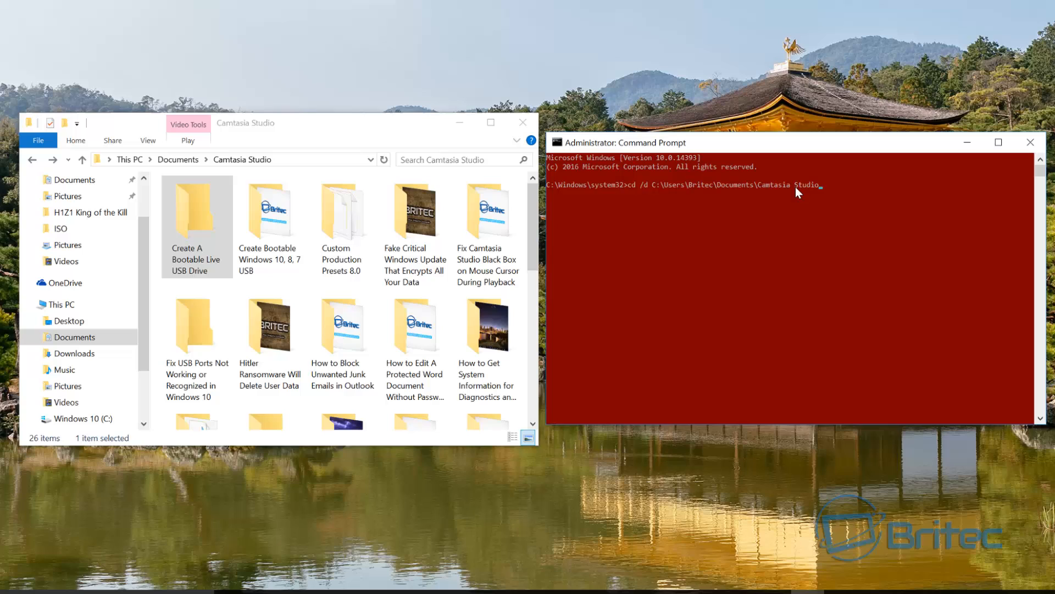
{"action": "mouse_move", "coordinate": [733, 366]}
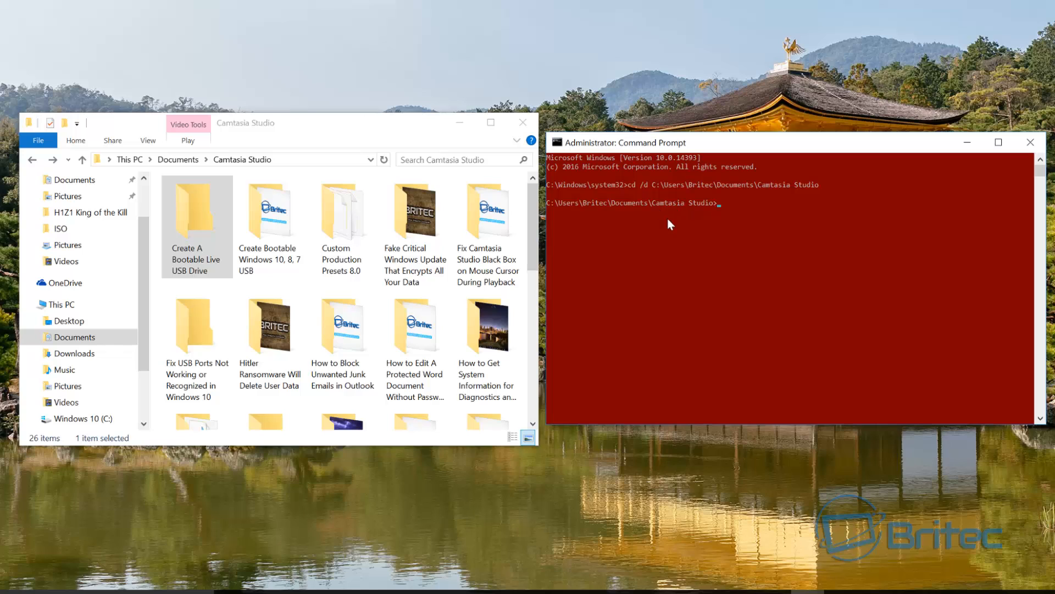
{"action": "mouse_move", "coordinate": [728, 286]}
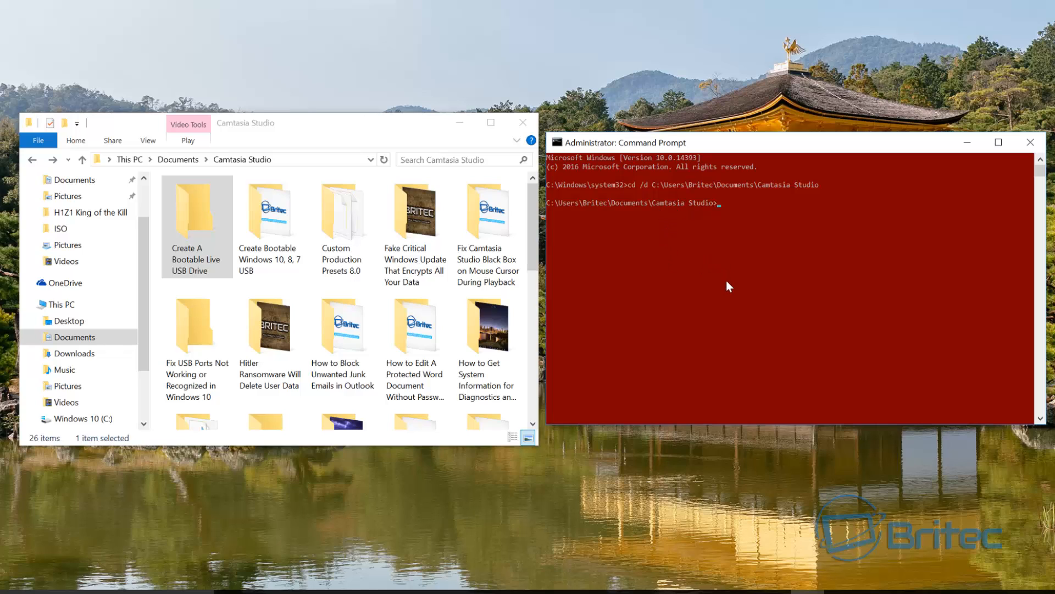
Run dir /x in Camtasia Studio and locate CREATE~1 for the bootable USB folder
{"action": "type", "text": "dir"}
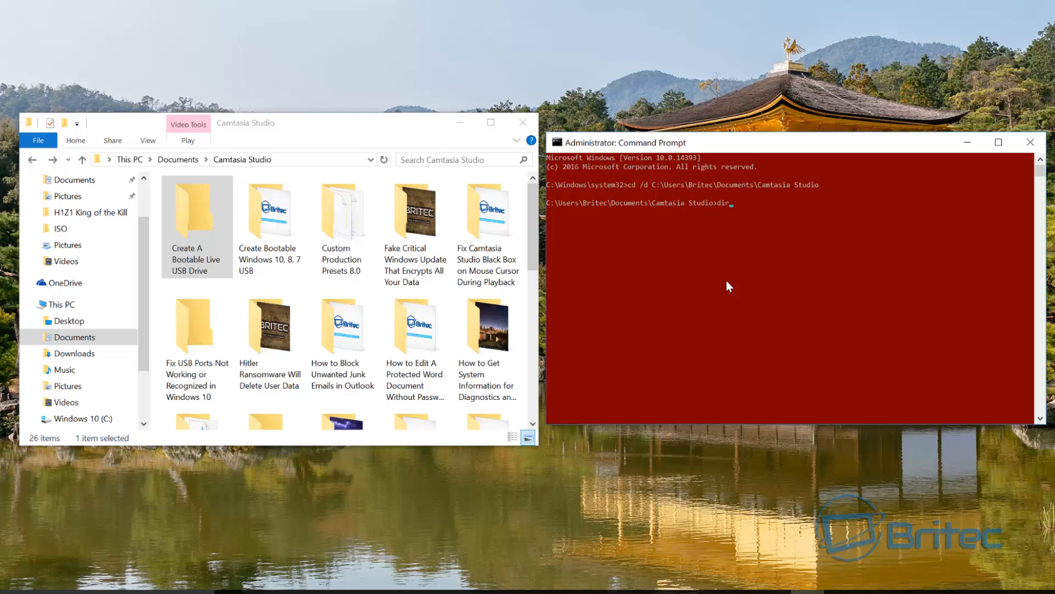
{"action": "type", "text": "/x"}
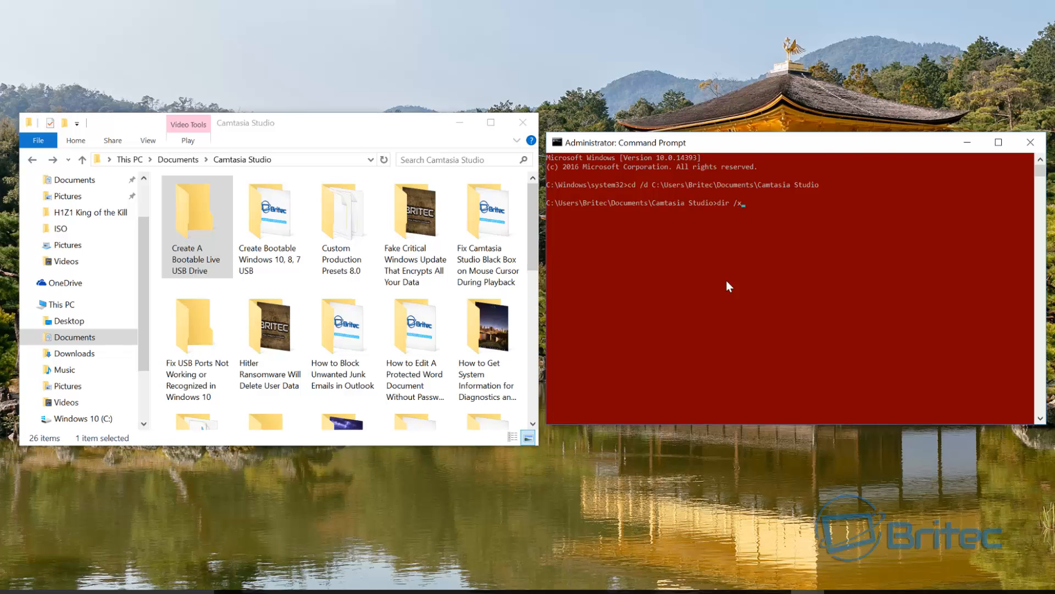
{"action": "key", "text": "Return"}
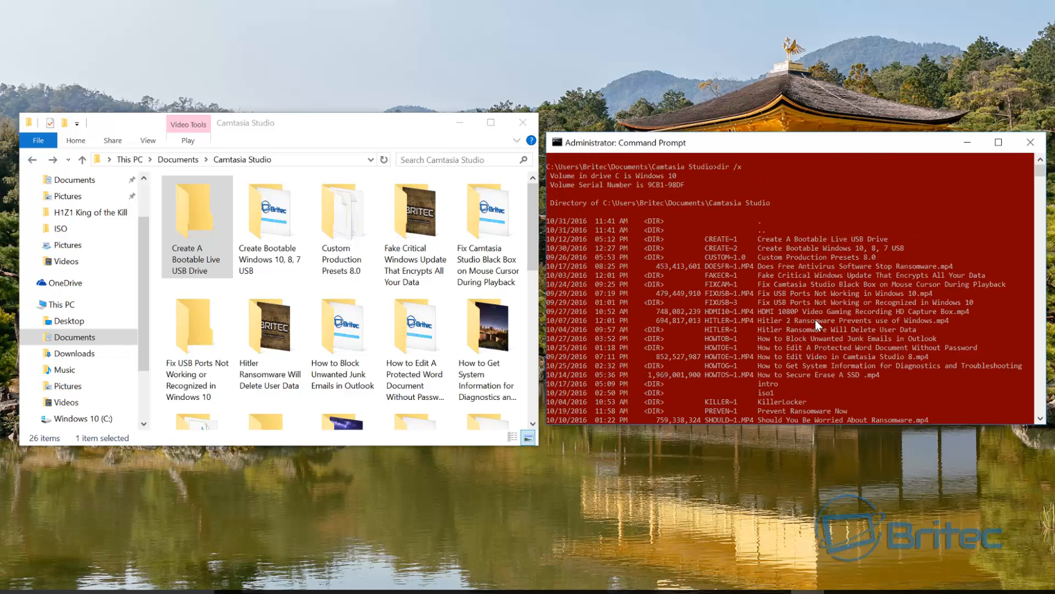
{"action": "scroll", "scroll_direction": "down", "scroll_amount": 3}
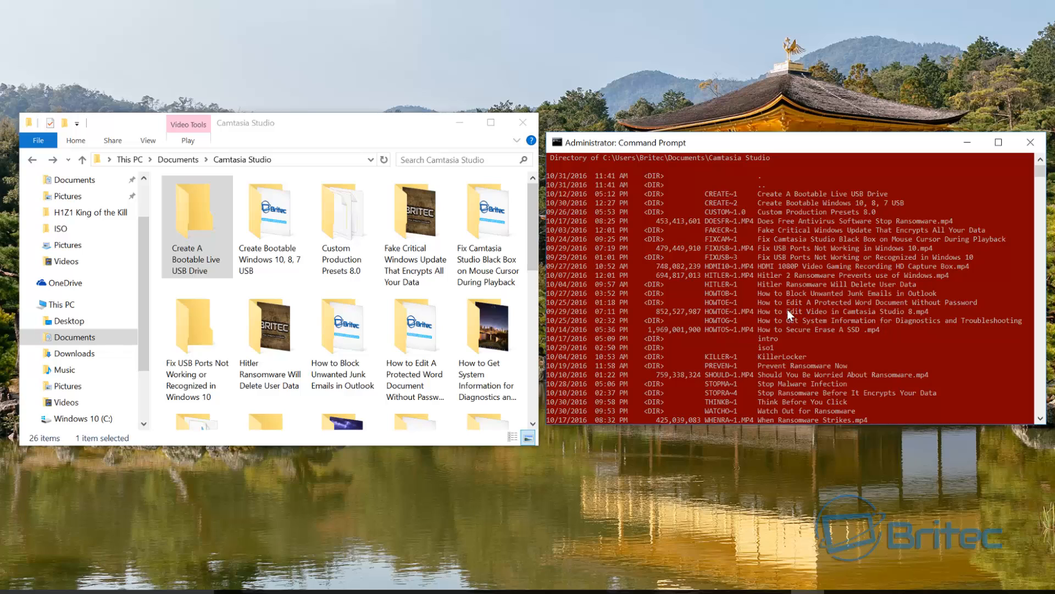
{"action": "left_click", "coordinate": [342, 222]}
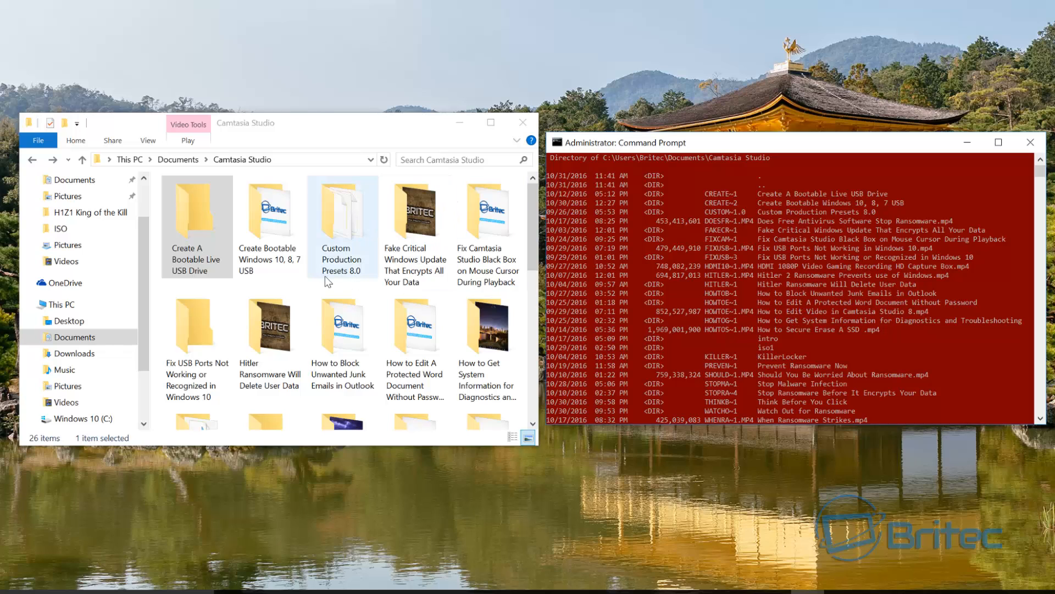
{"action": "left_click", "coordinate": [197, 222]}
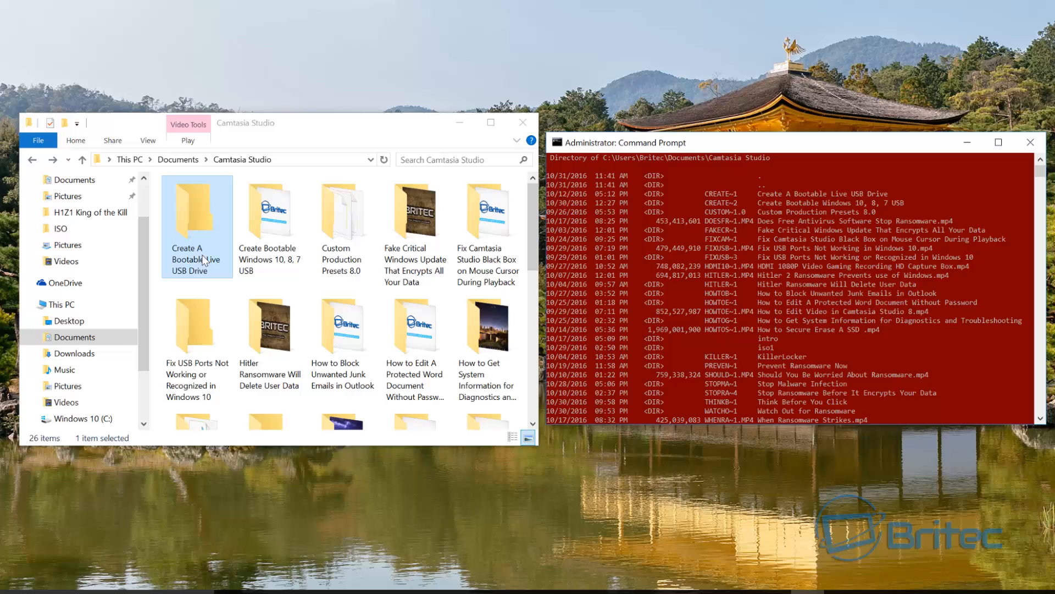
{"action": "mouse_move", "coordinate": [183, 282]}
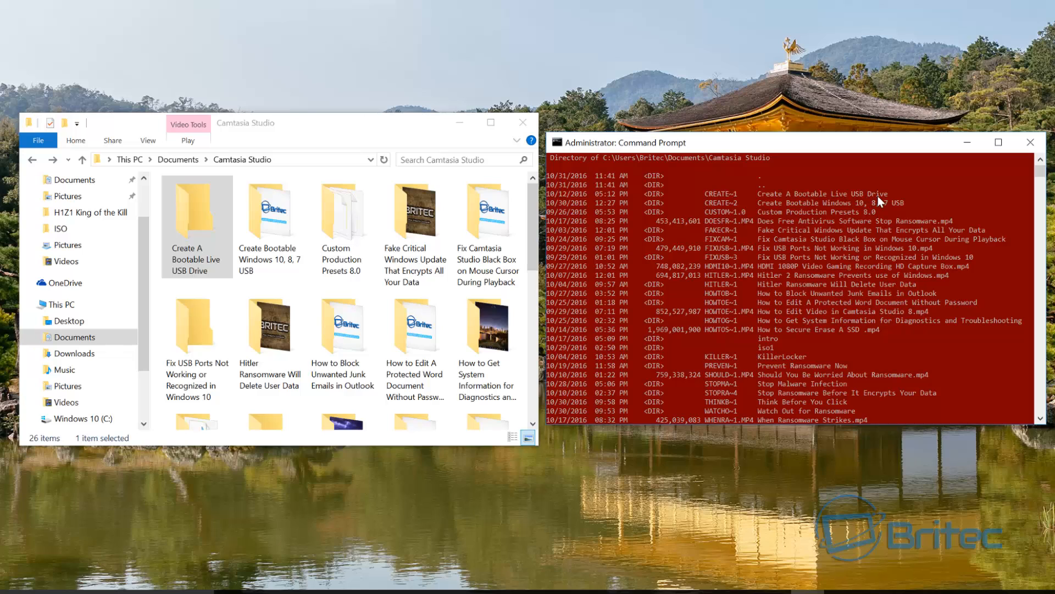
{"action": "mouse_move", "coordinate": [739, 199]}
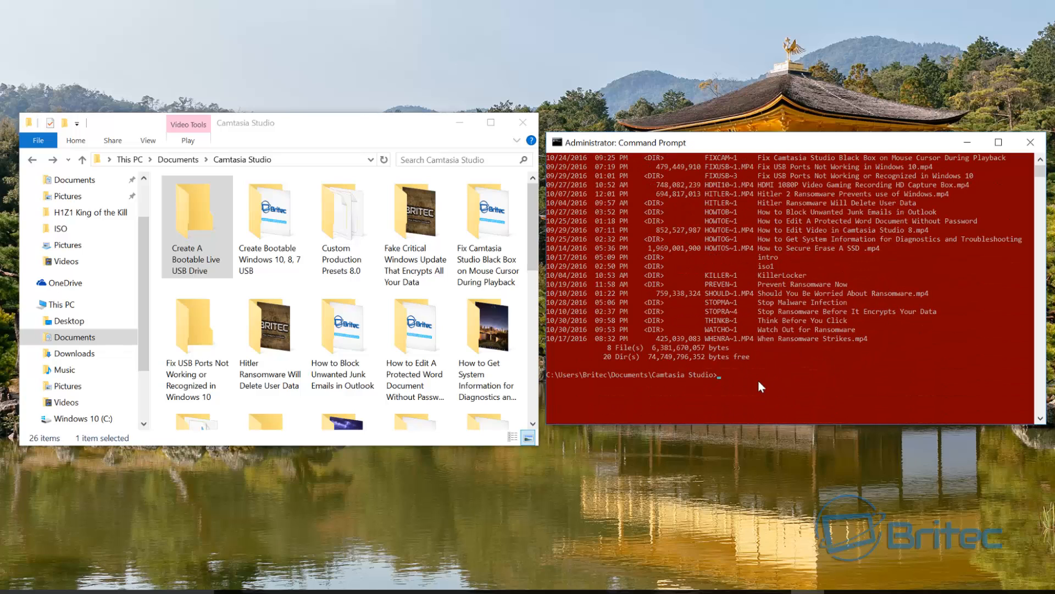
{"action": "mouse_move", "coordinate": [713, 383]}
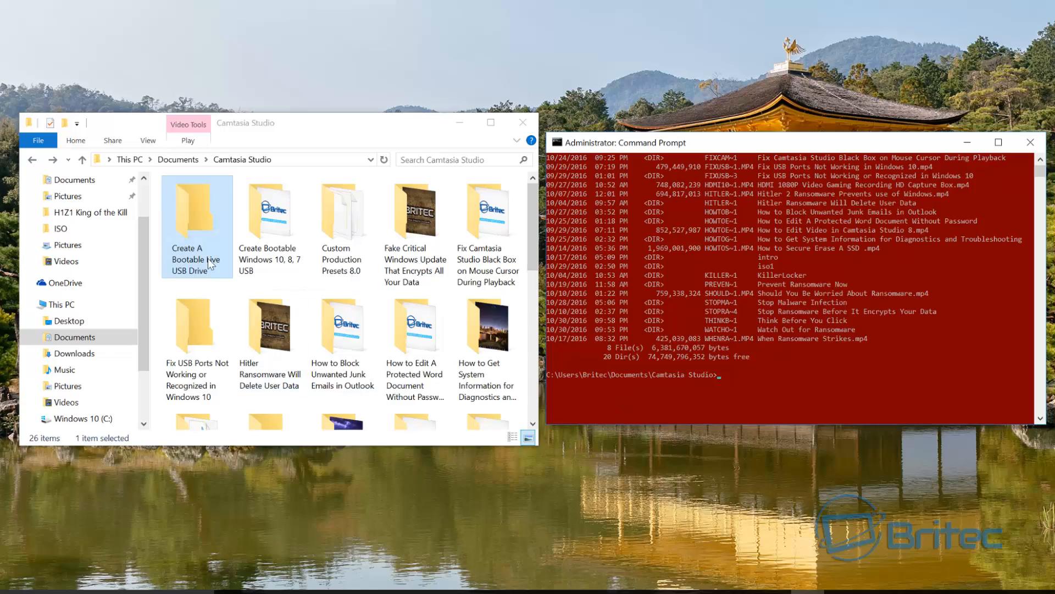
{"action": "left_click", "coordinate": [998, 141]}
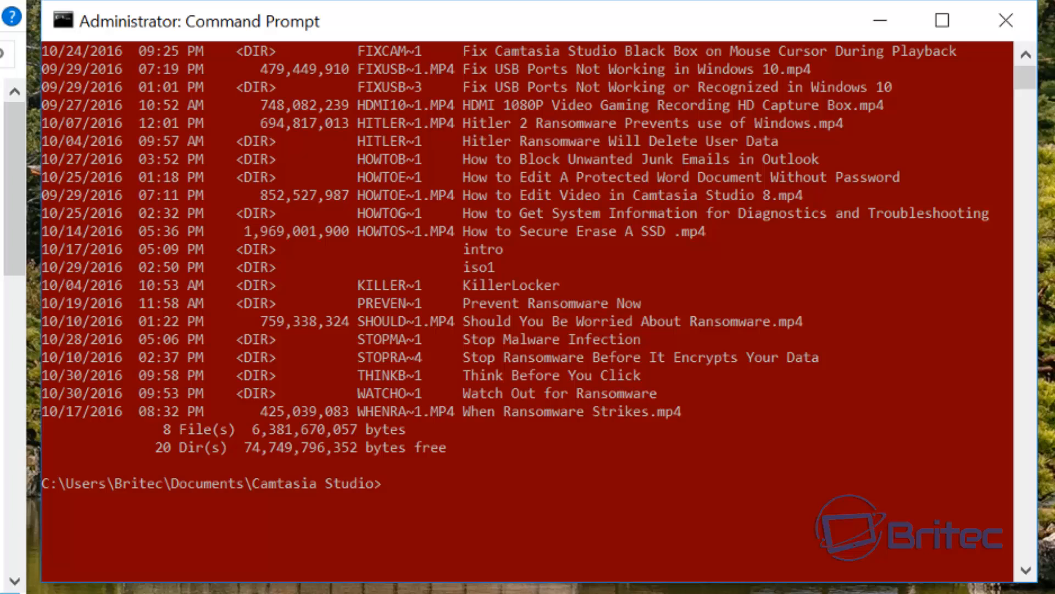
Enter rmdir /q /s CREATE~1 to remove the Create A Bootable Live USB Drive folder
{"action": "type", "text": "rm"}
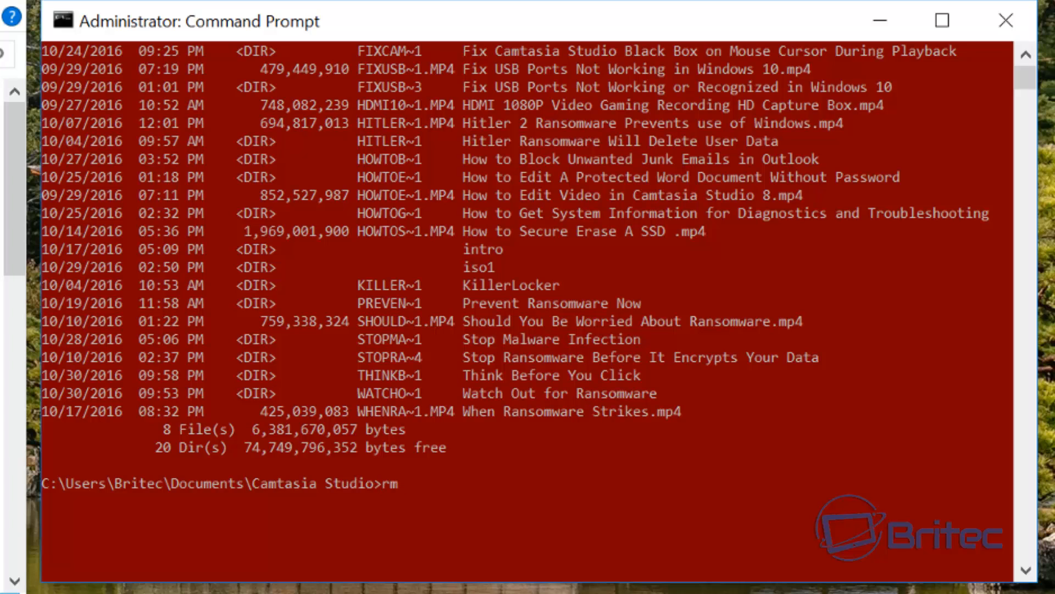
{"action": "type", "text": "dir"}
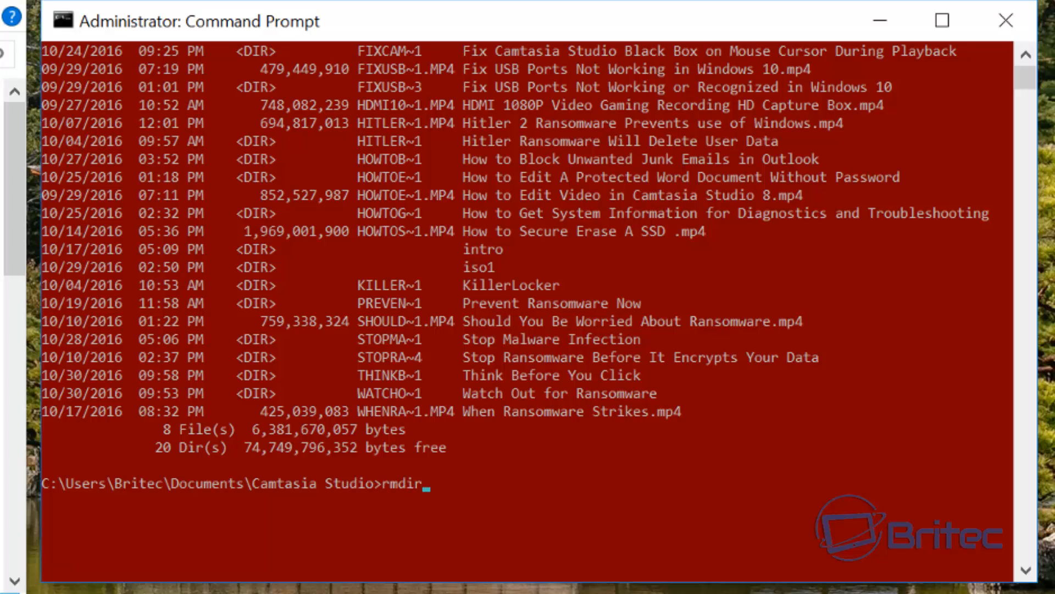
{"action": "type", "text": "/q"}
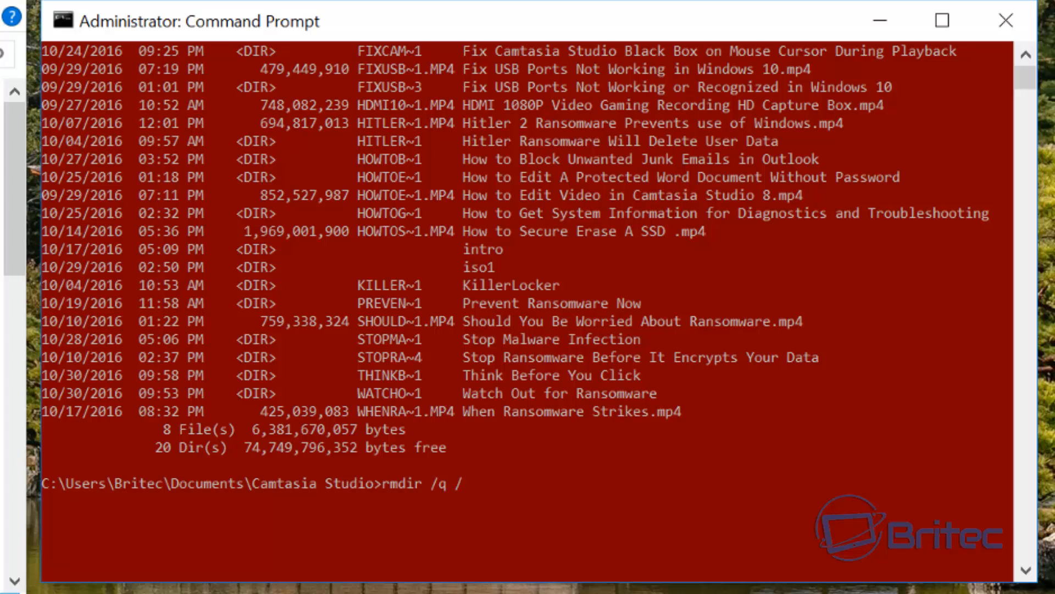
{"action": "type", "text": "/s"}
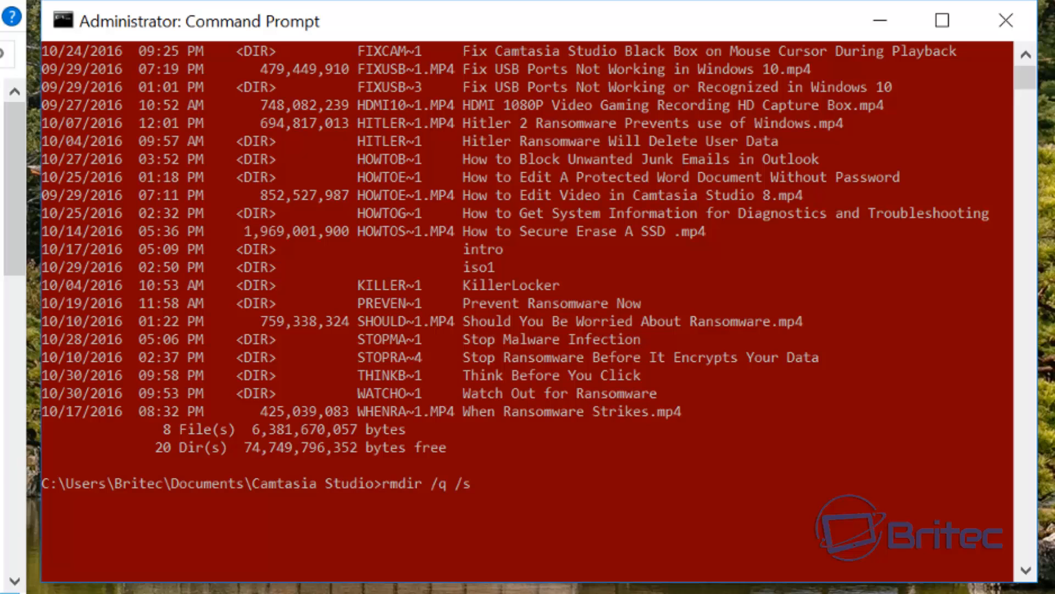
{"action": "mouse_move", "coordinate": [1025, 55]}
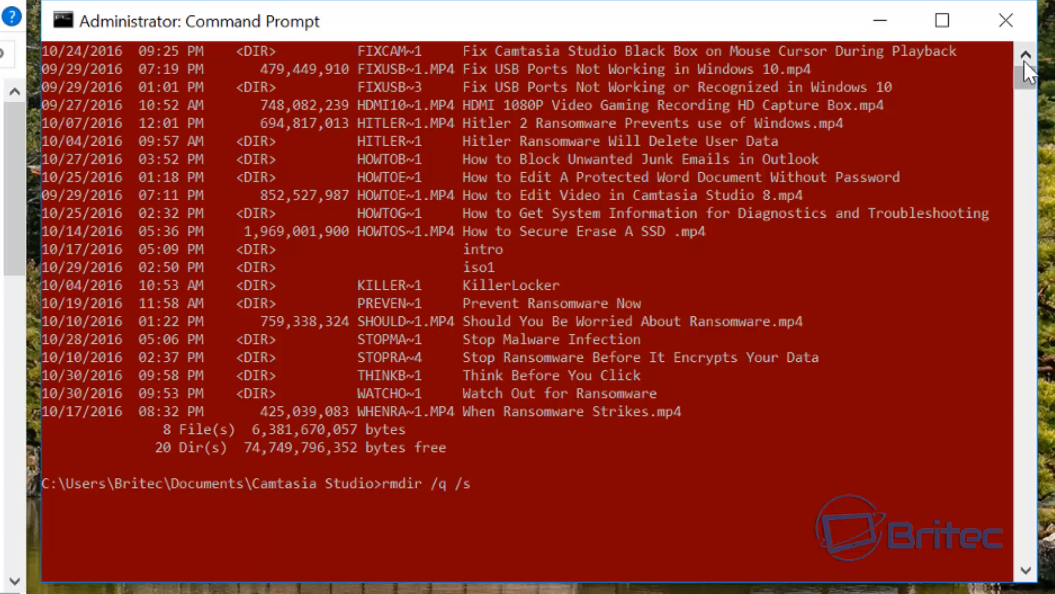
{"action": "scroll", "scroll_direction": "up", "scroll_amount": 3}
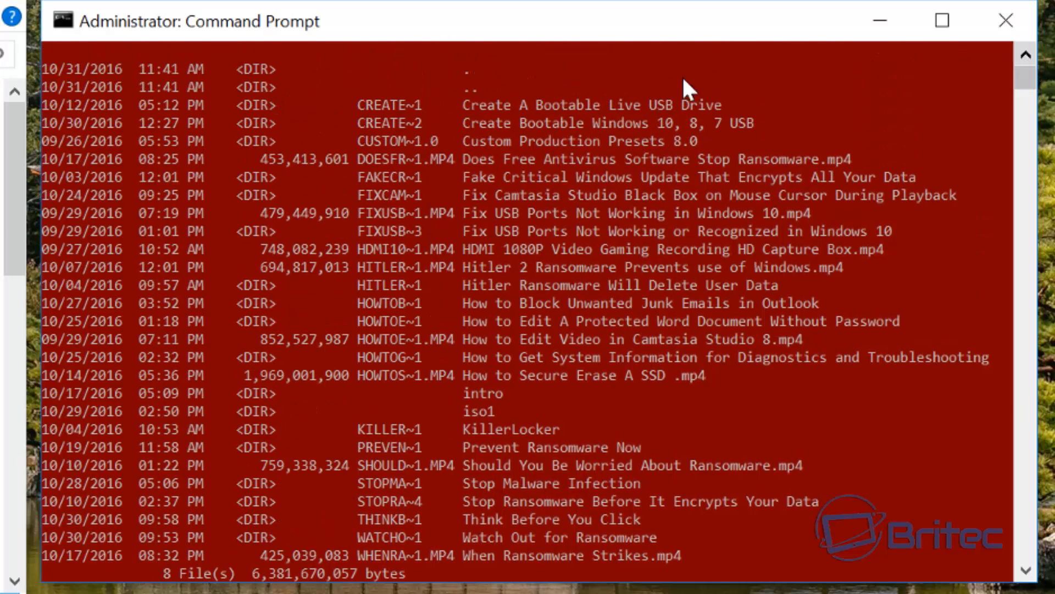
{"action": "mouse_move", "coordinate": [410, 121]}
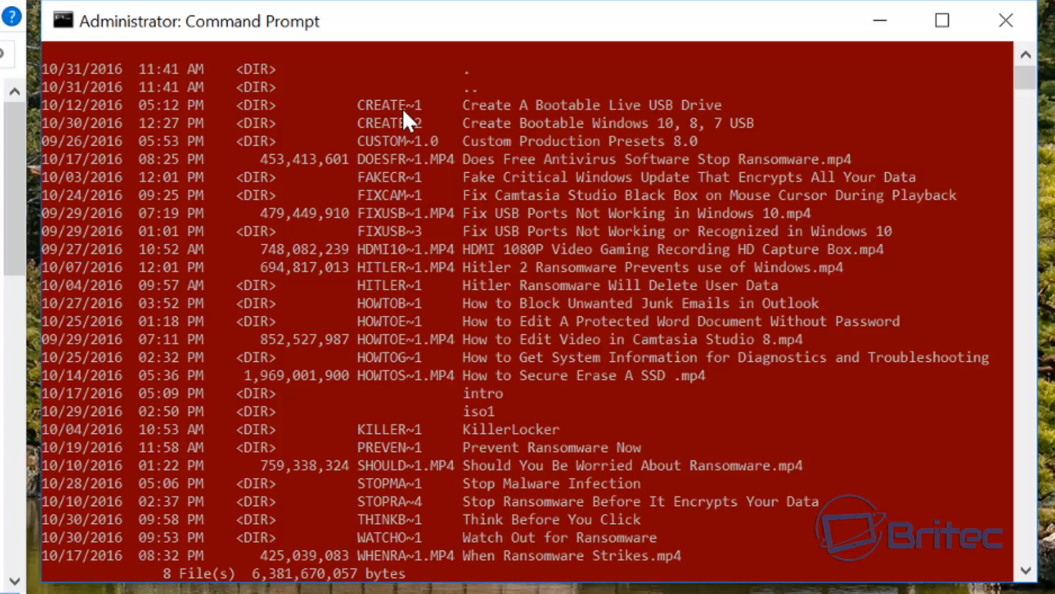
{"action": "mouse_move", "coordinate": [408, 128]}
{"action": "type", "text": "rmdir /q /s"}
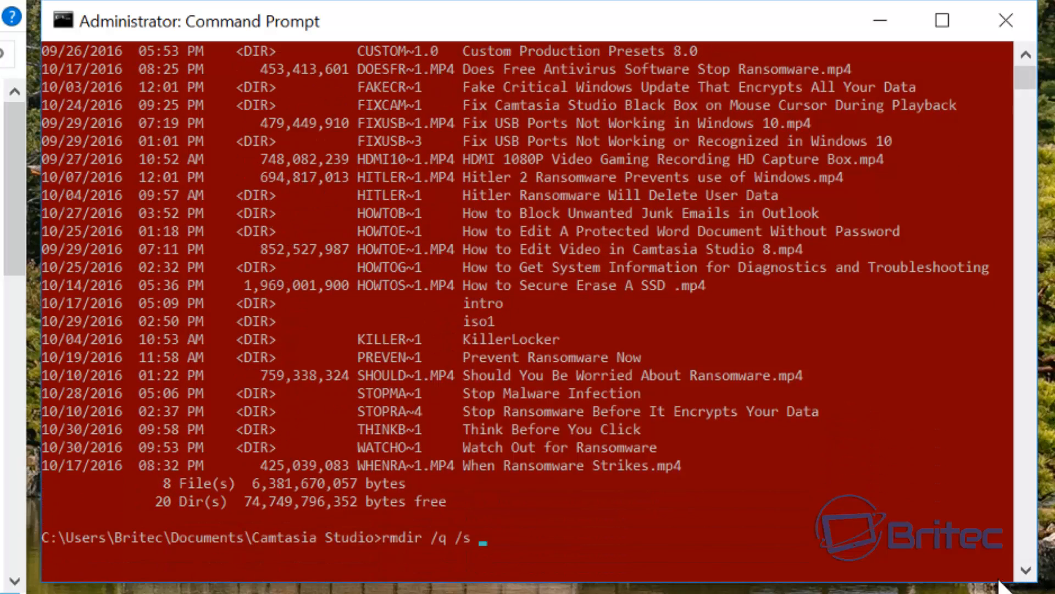
{"action": "type", "text": "CRE"}
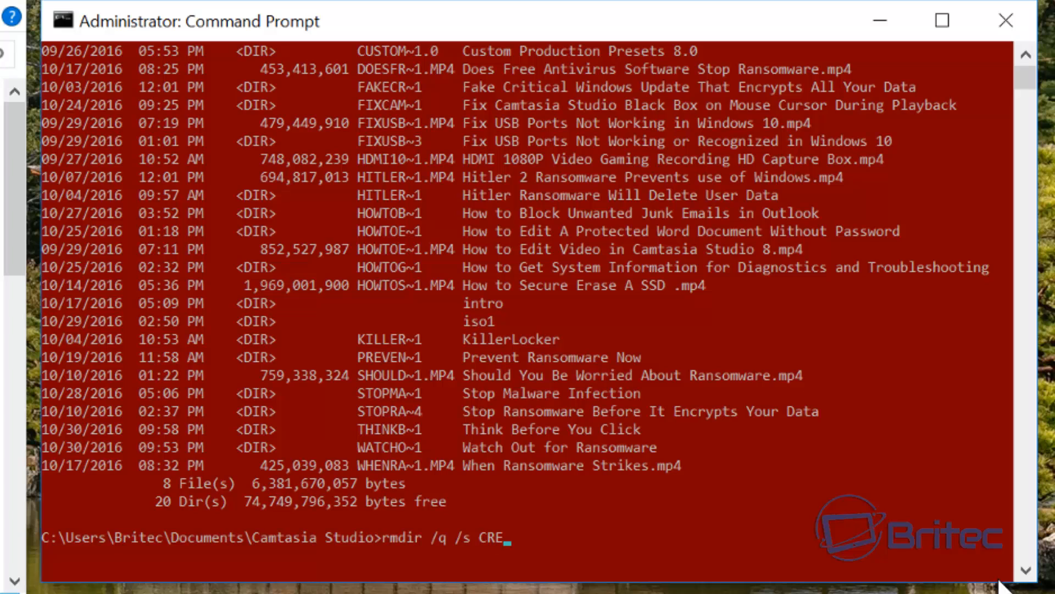
{"action": "type", "text": "ATE"}
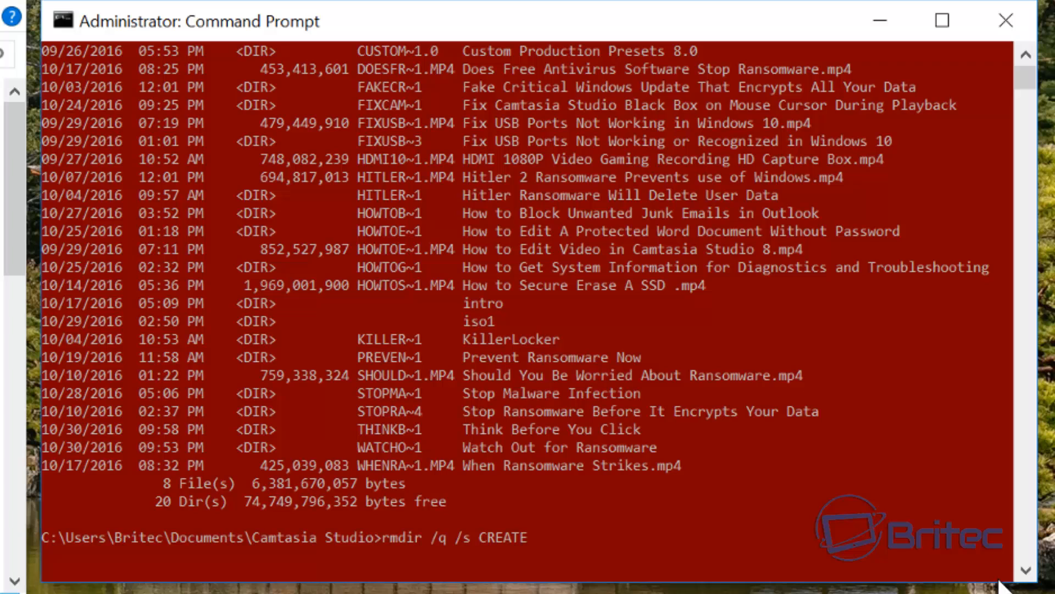
{"action": "type", "text": "~"}
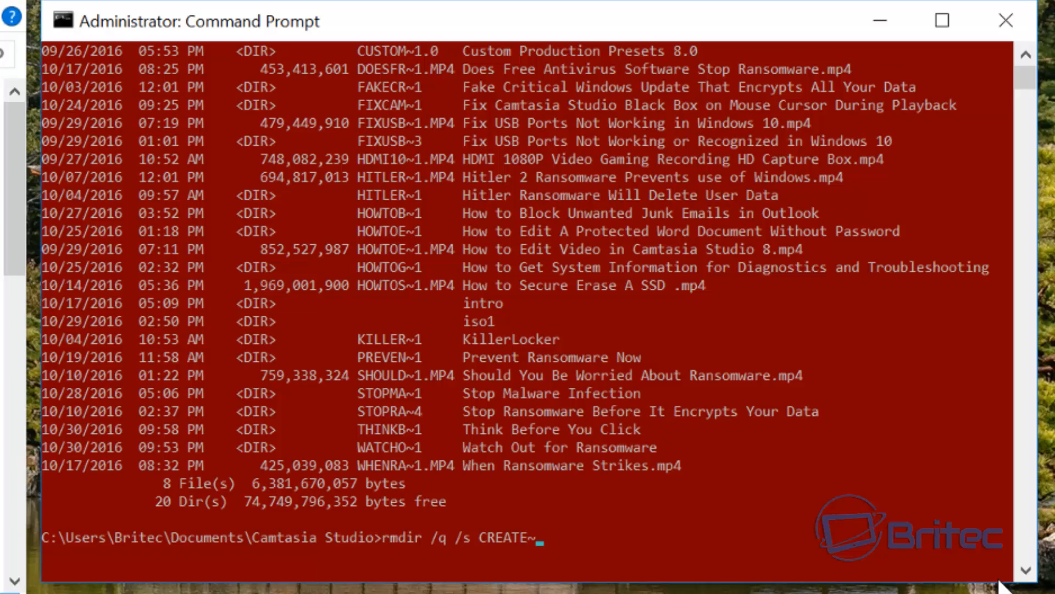
{"action": "type", "text": "1"}
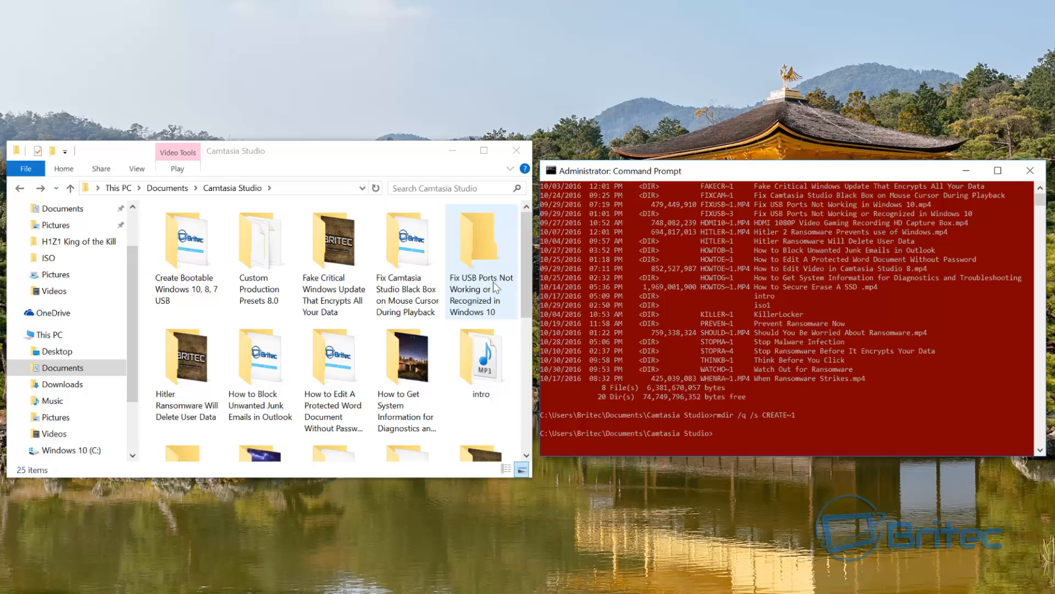
{"action": "mouse_move", "coordinate": [465, 317]}
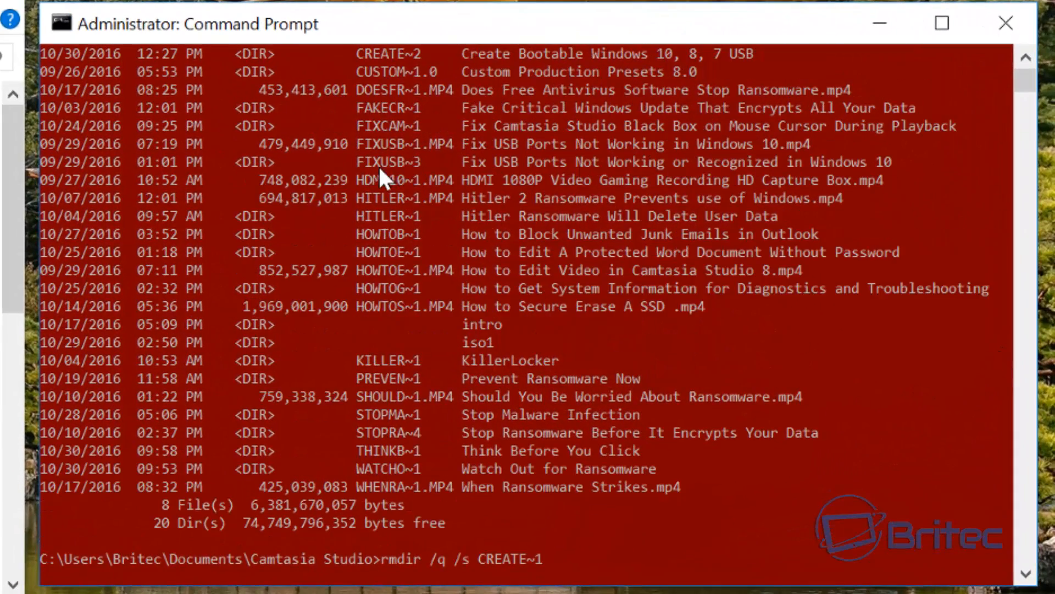
{"action": "mouse_move", "coordinate": [414, 174]}
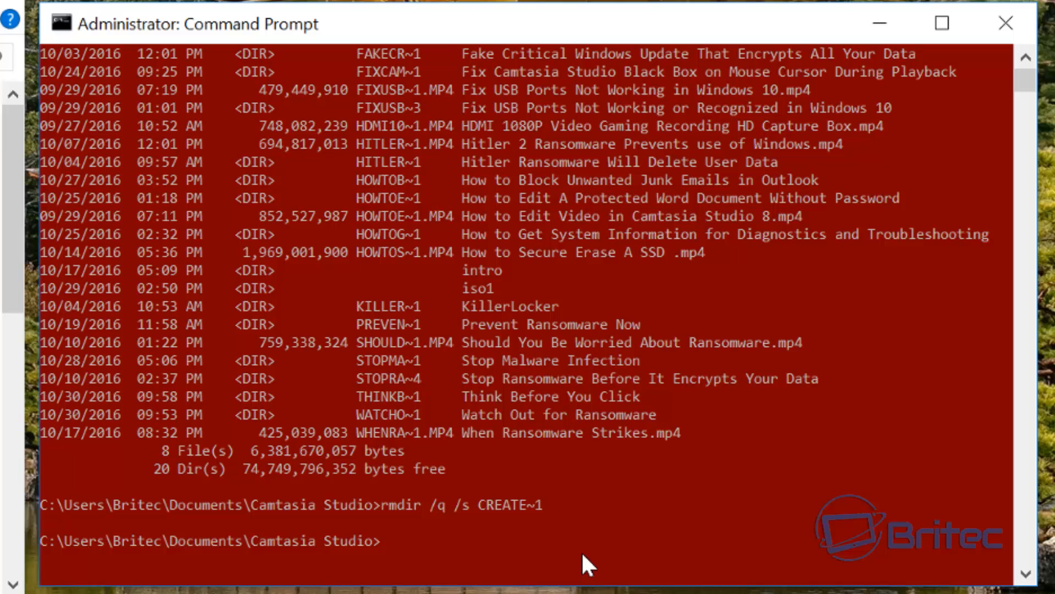
Rework the previous command into rmdir /q /s FIXUSB~3, fixing a stray letter
{"action": "type", "text": "rmdir /q /s CREATE~1"}
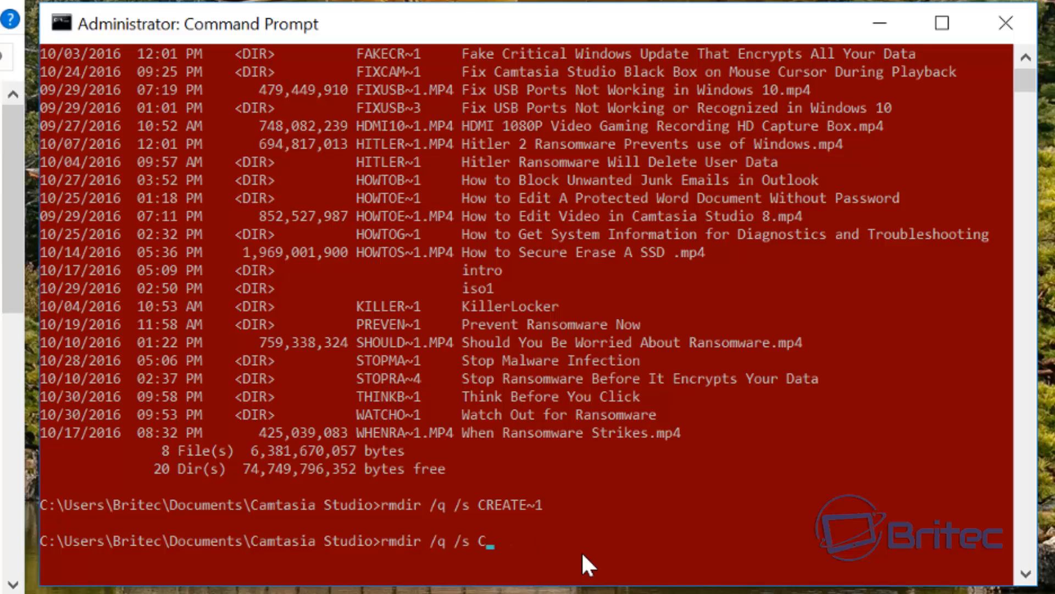
{"action": "key", "text": "backspace"}
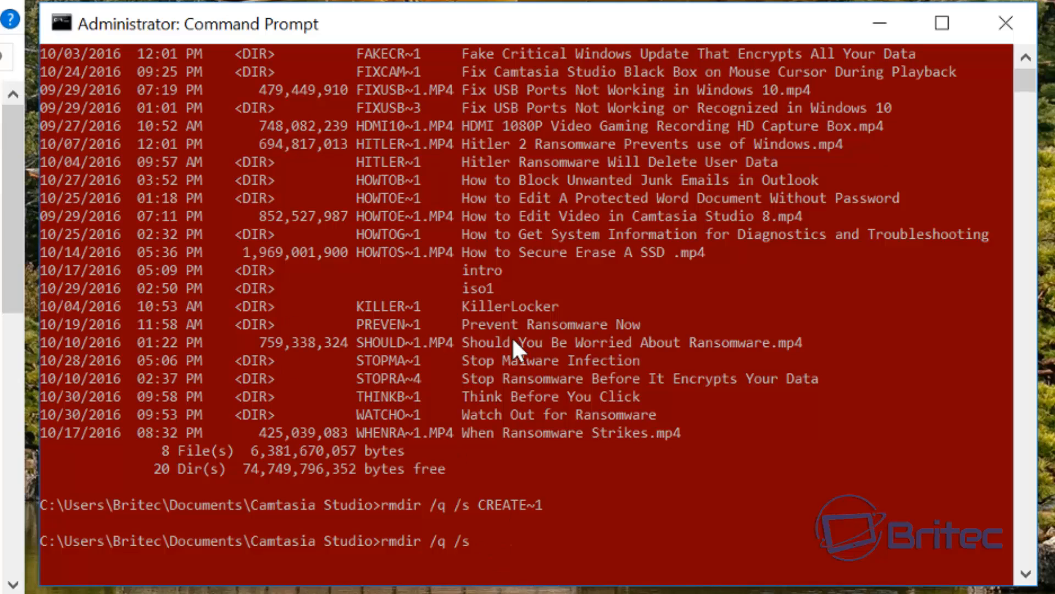
{"action": "mouse_move", "coordinate": [409, 556]}
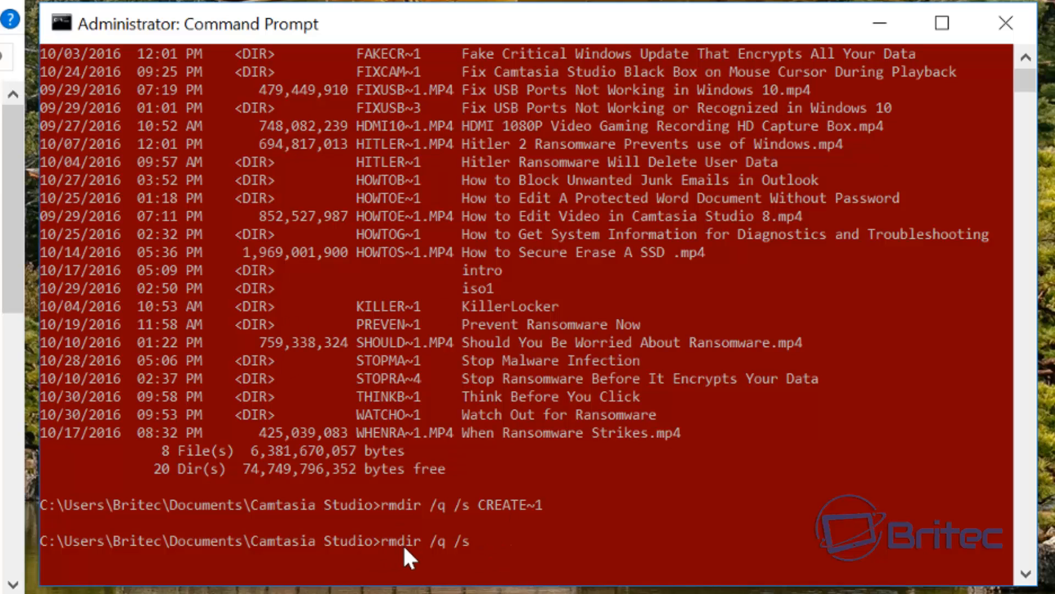
{"action": "mouse_move", "coordinate": [441, 559]}
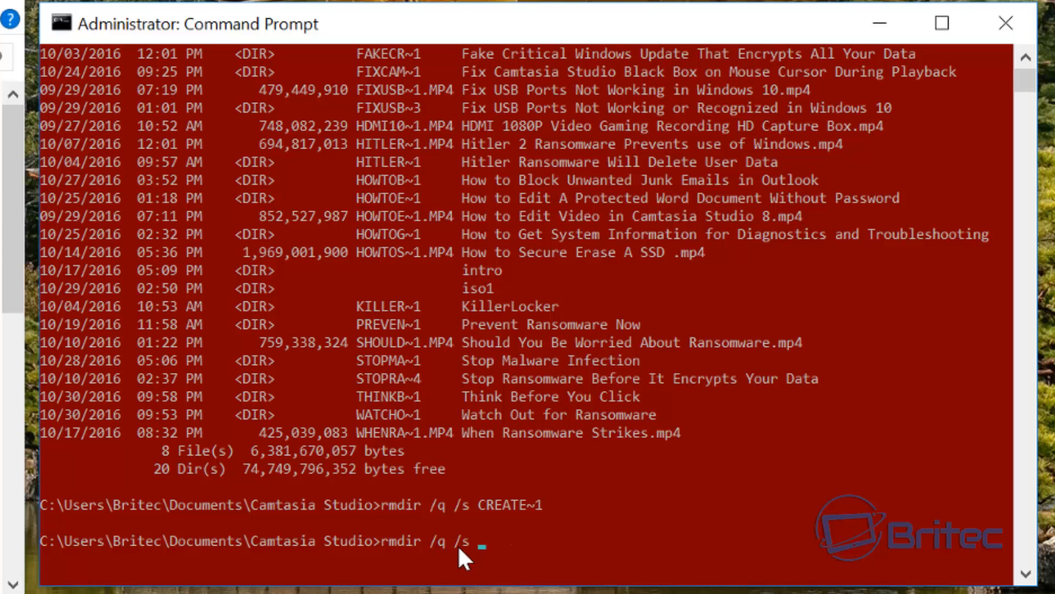
{"action": "mouse_move", "coordinate": [517, 217]}
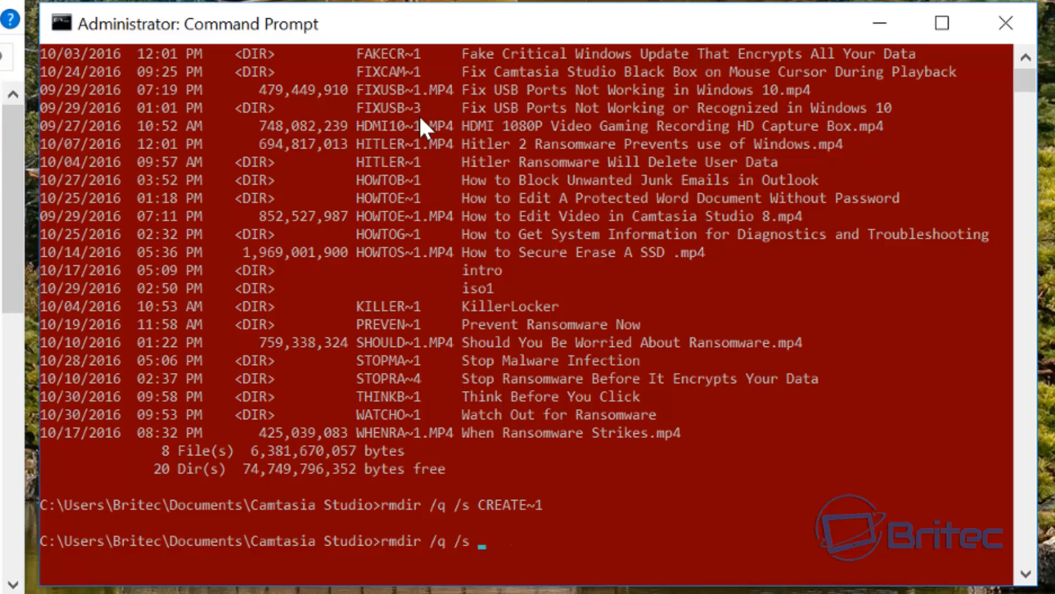
{"action": "mouse_move", "coordinate": [422, 128]}
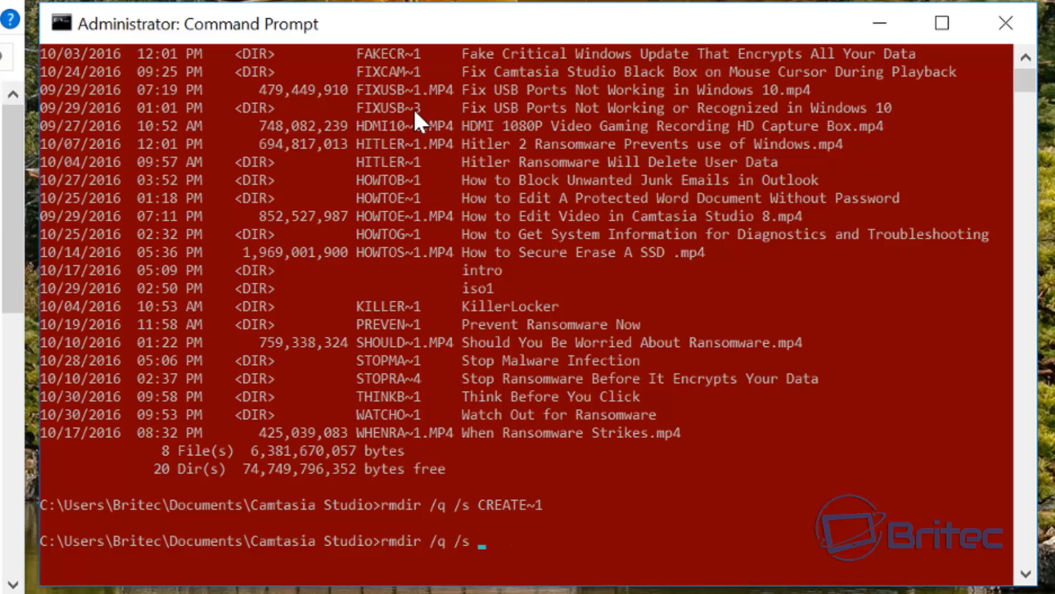
{"action": "mouse_move", "coordinate": [560, 561]}
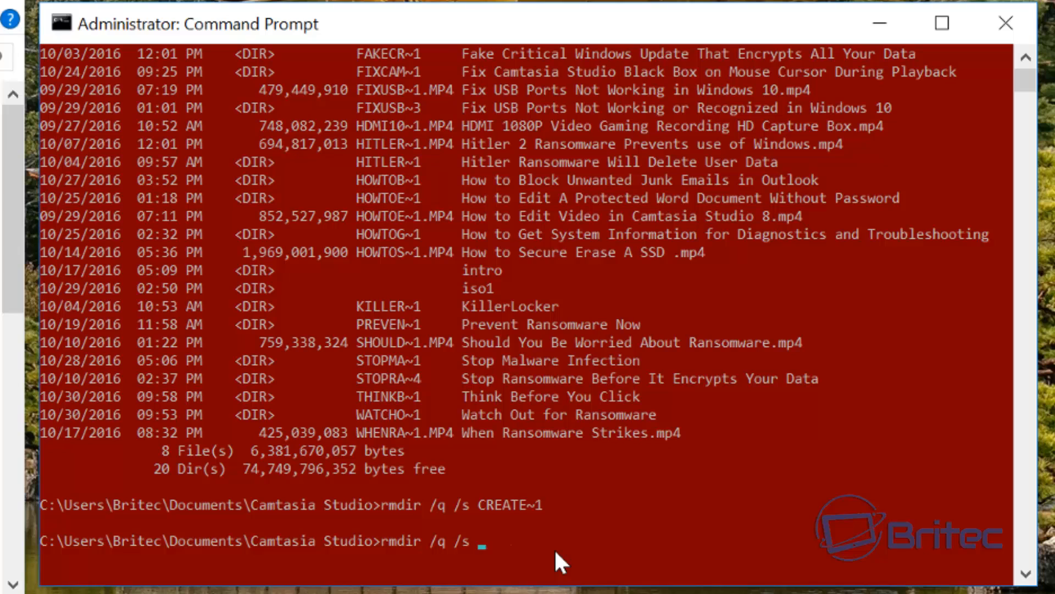
{"action": "type", "text": "FIX"}
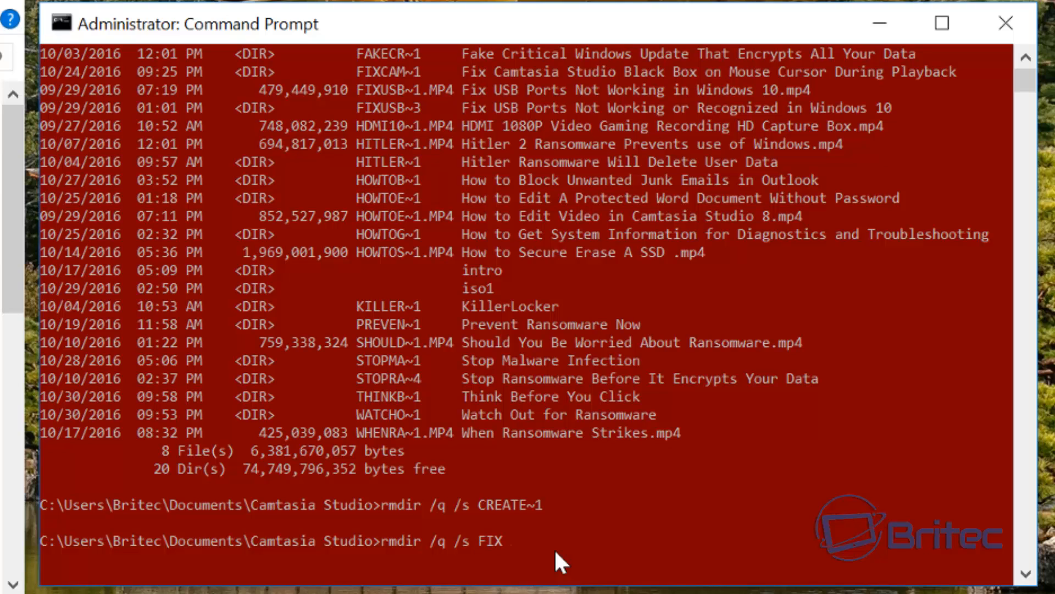
{"action": "type", "text": "US"}
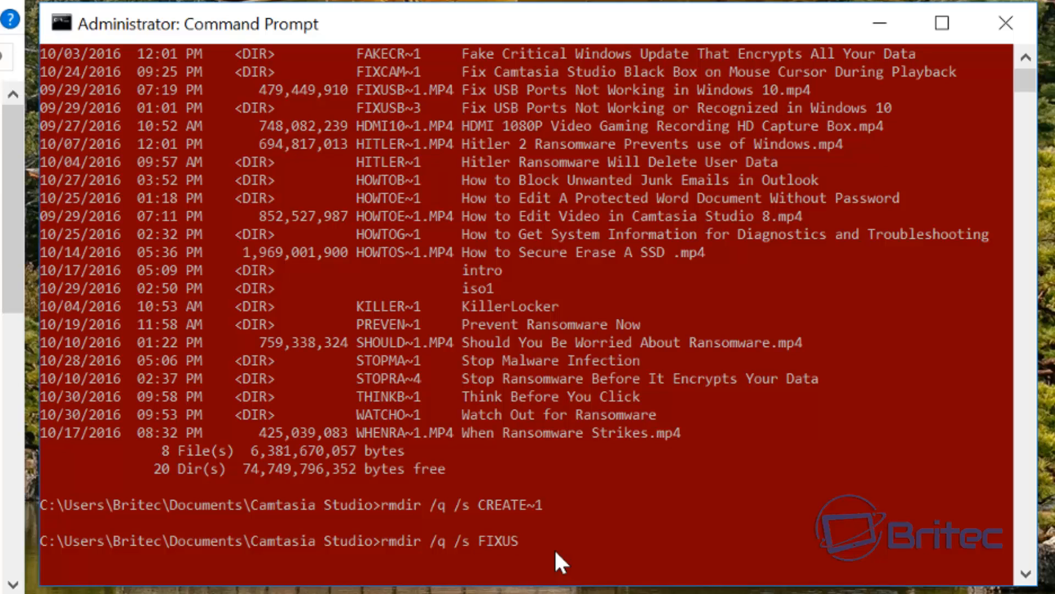
{"action": "type", "text": "B~3"}
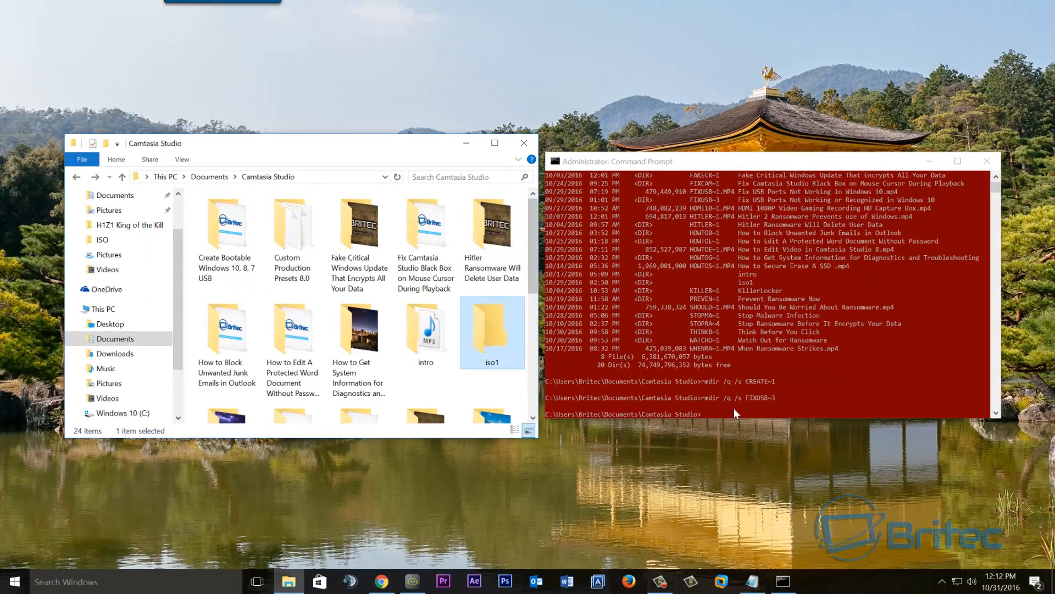
{"action": "mouse_move", "coordinate": [938, 194]}
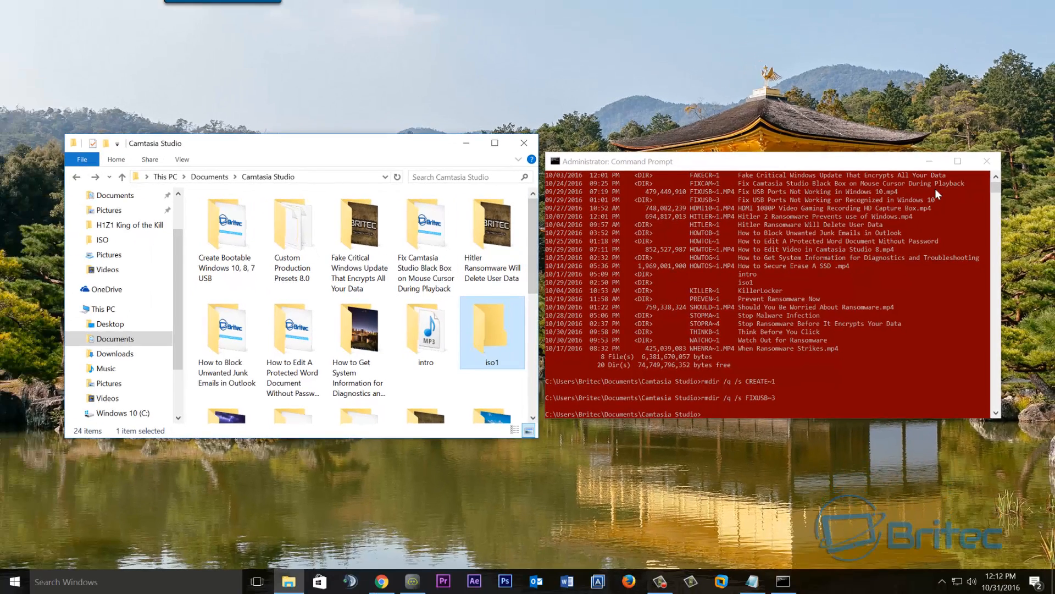
Close the Command Prompt and Camtasia Studio File Explorer windows
{"action": "left_click", "coordinate": [985, 161]}
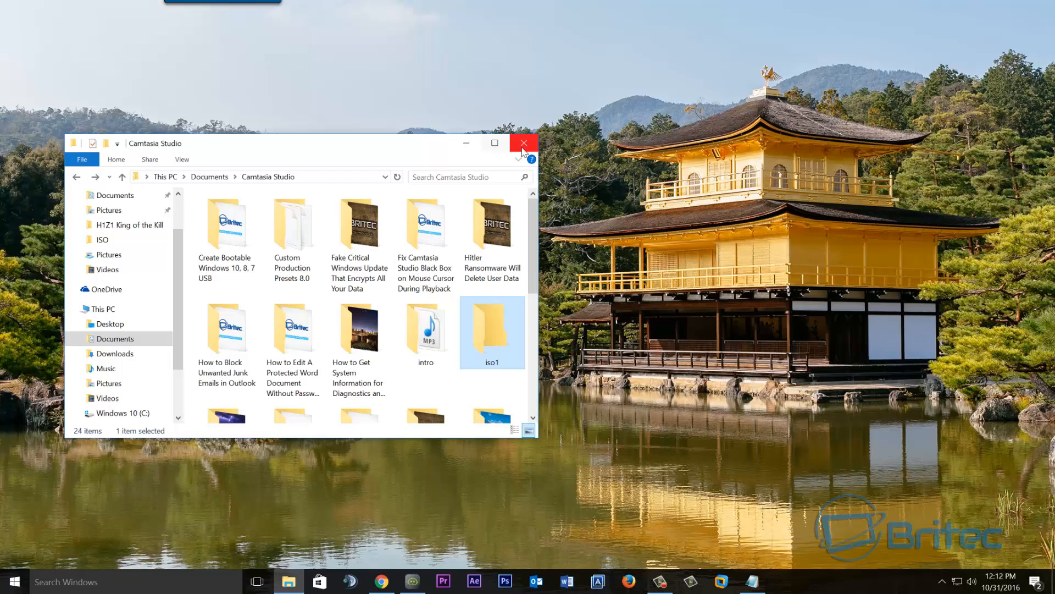
{"action": "left_click", "coordinate": [523, 143]}
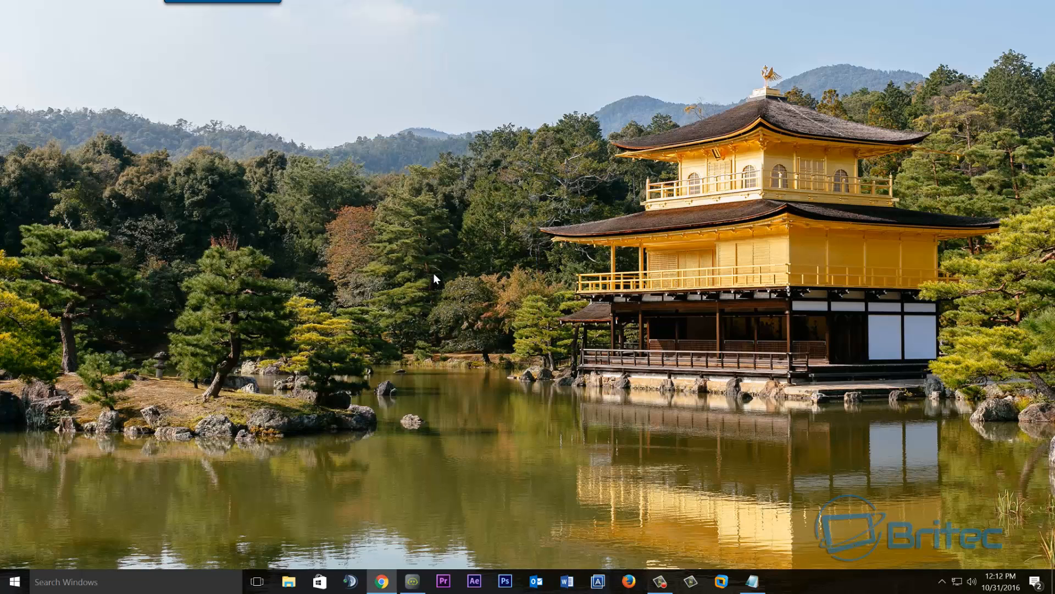
{"action": "mouse_move", "coordinate": [423, 288]}
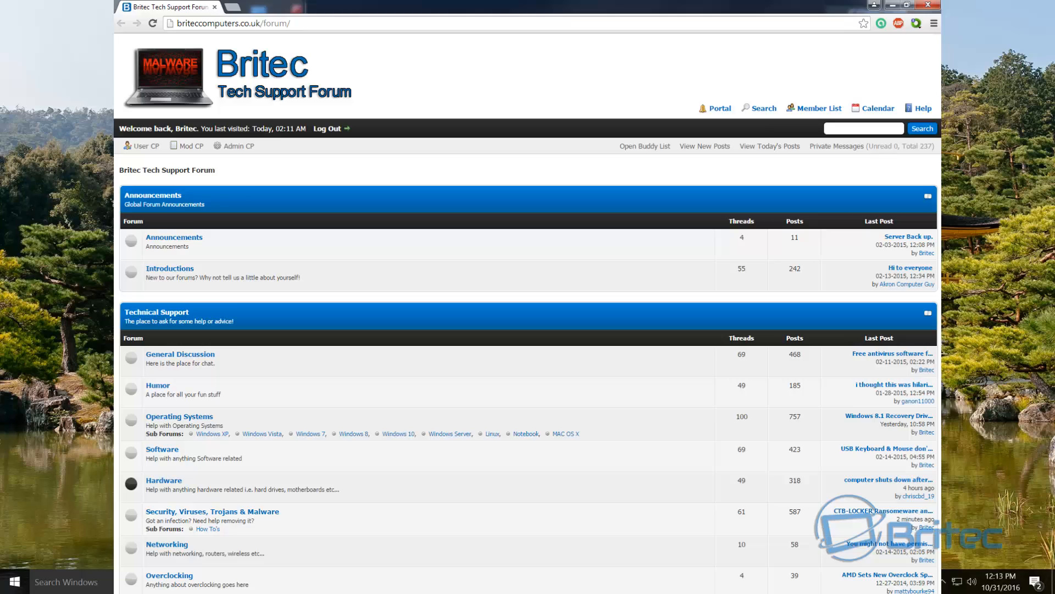
{"action": "left_click", "coordinate": [908, 7]}
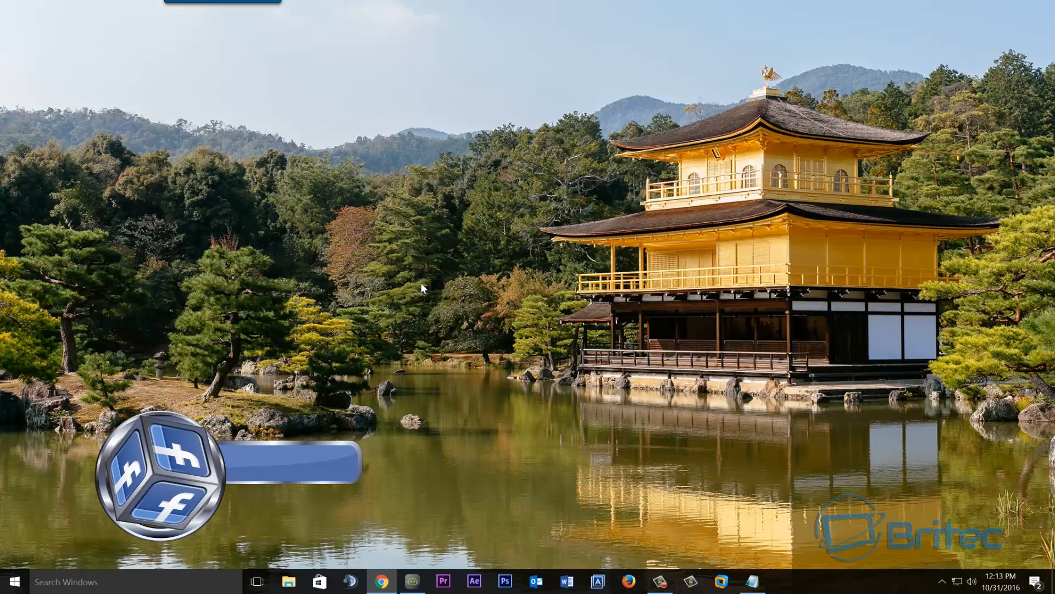